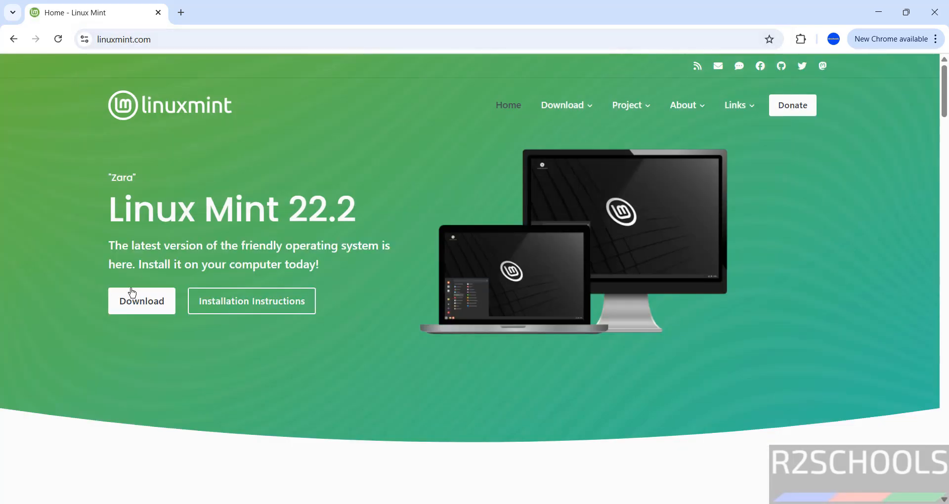
Download the Linux Mint 22.2 Xfce 64-bit ISO from the 'Linux Mint' mirror
click(141, 302)
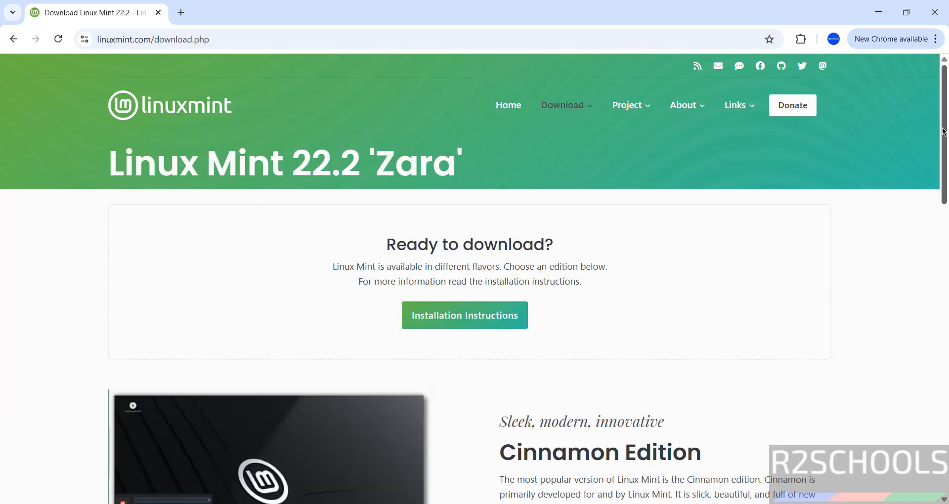
scroll(down, 3)
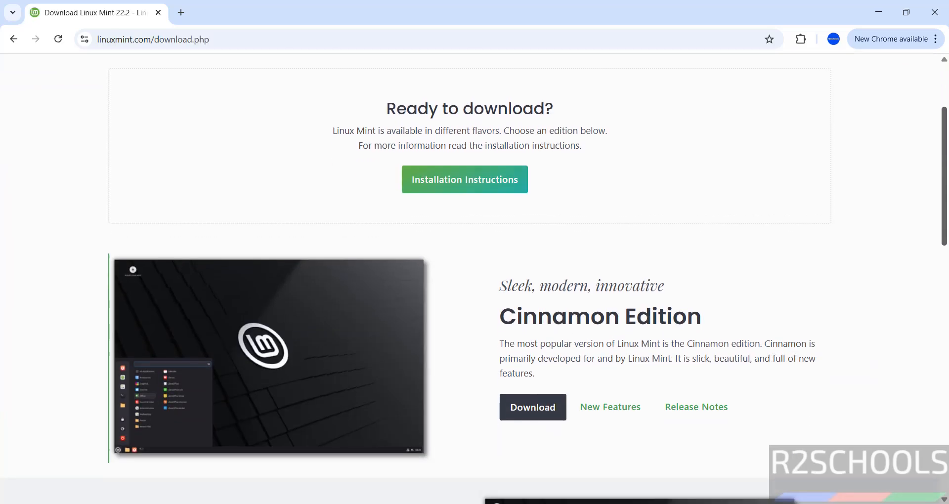
scroll(down, 3)
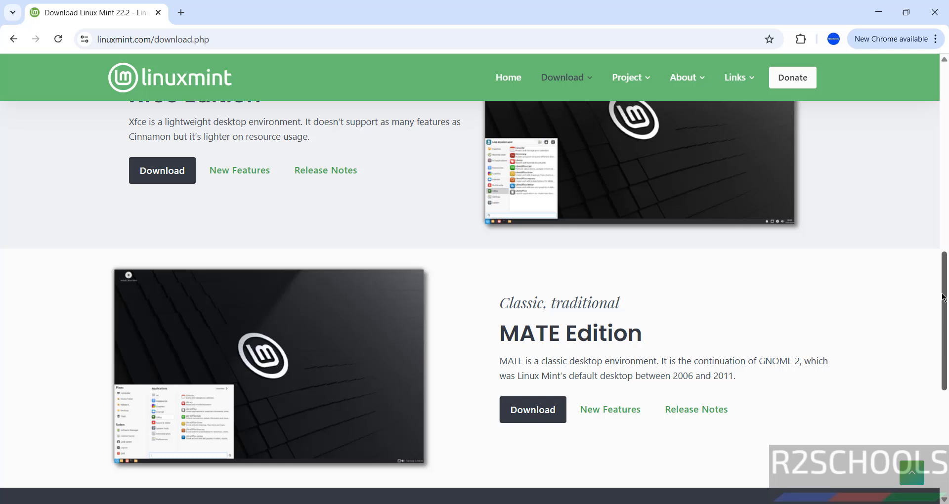
scroll(up, 3)
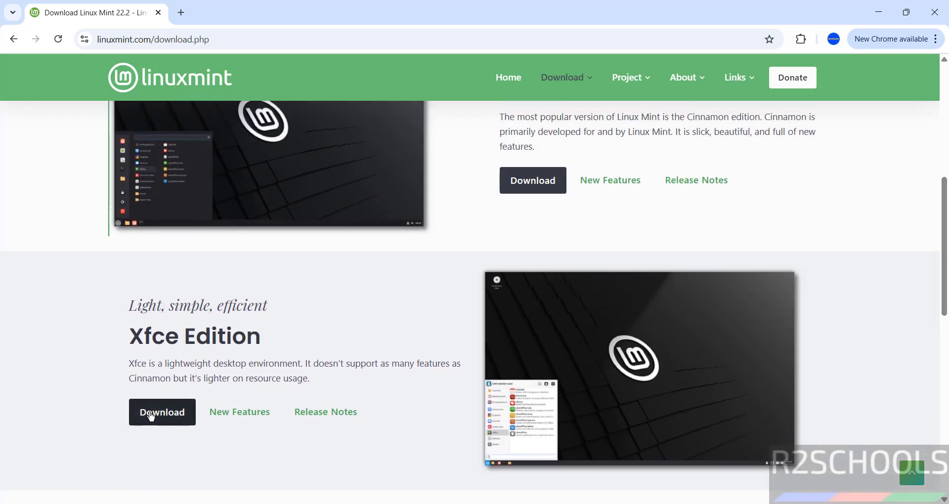
click(161, 413)
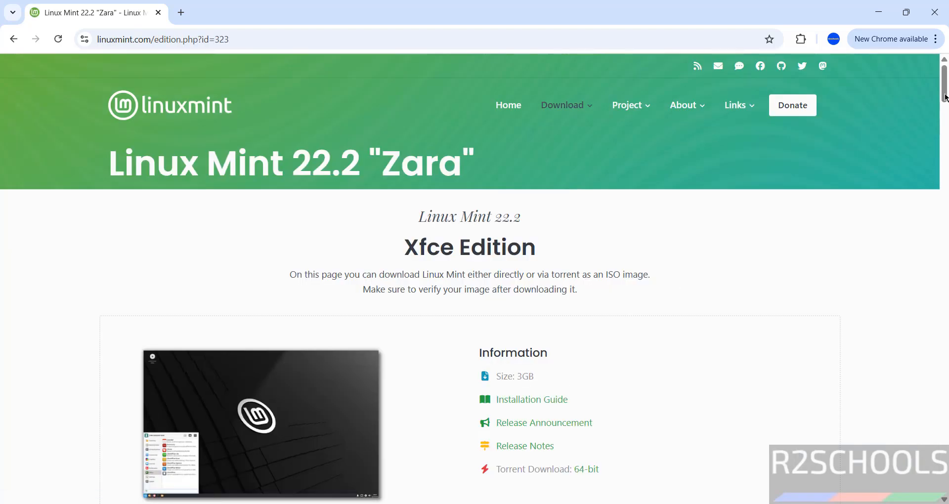
scroll(down, 3)
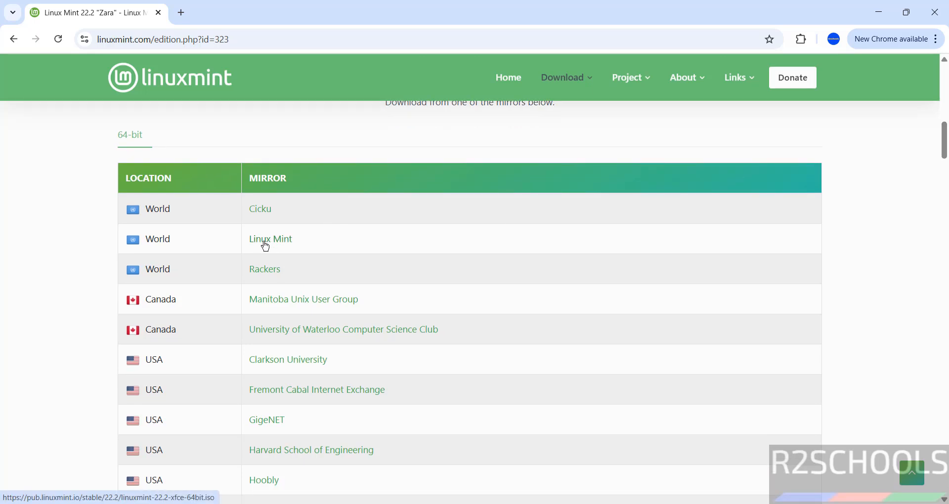
click(270, 238)
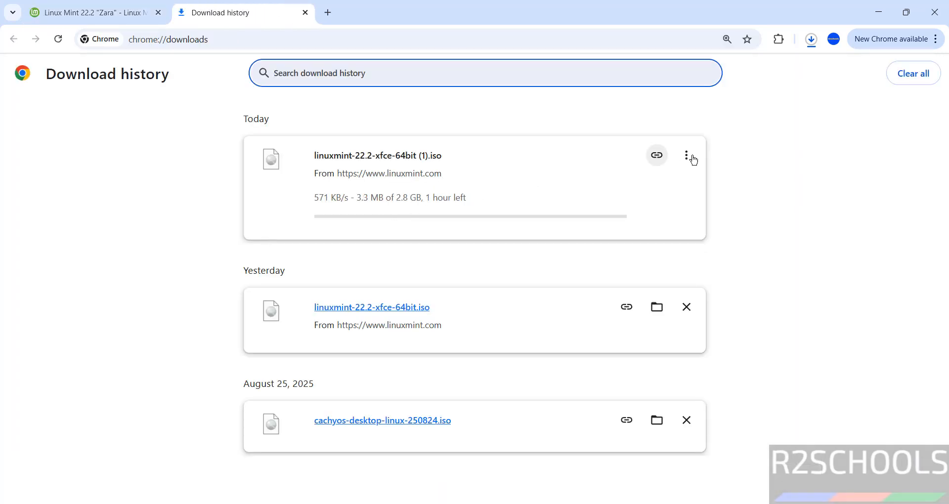
Cancel the duplicate Xfce ISO download in Chrome and launch VirtualBox
click(686, 155)
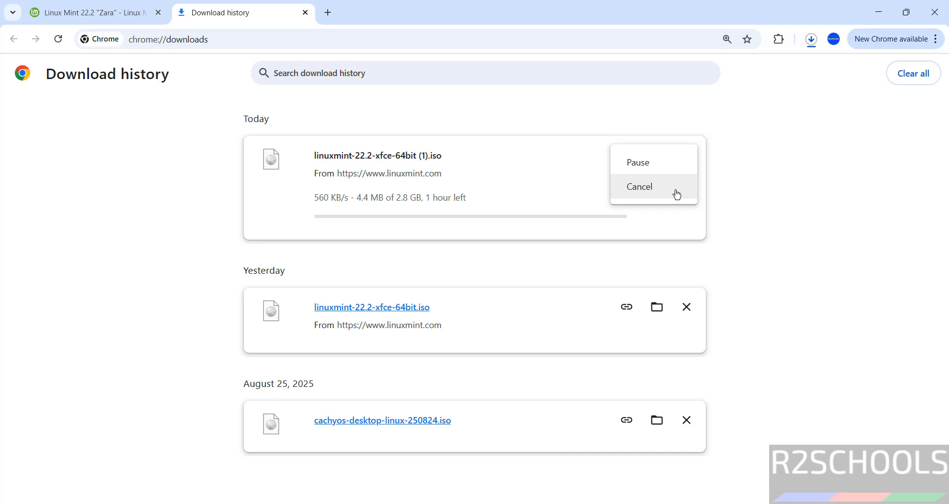
click(639, 187)
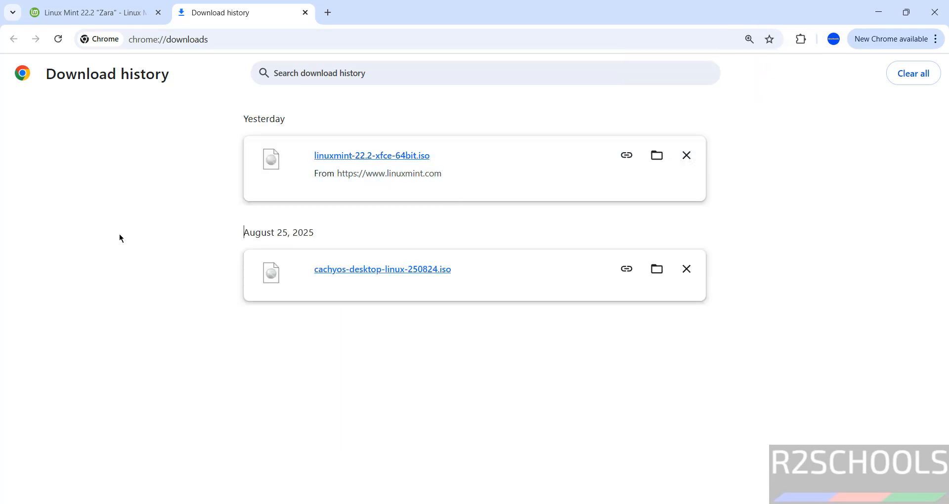
mouse_move(439, 108)
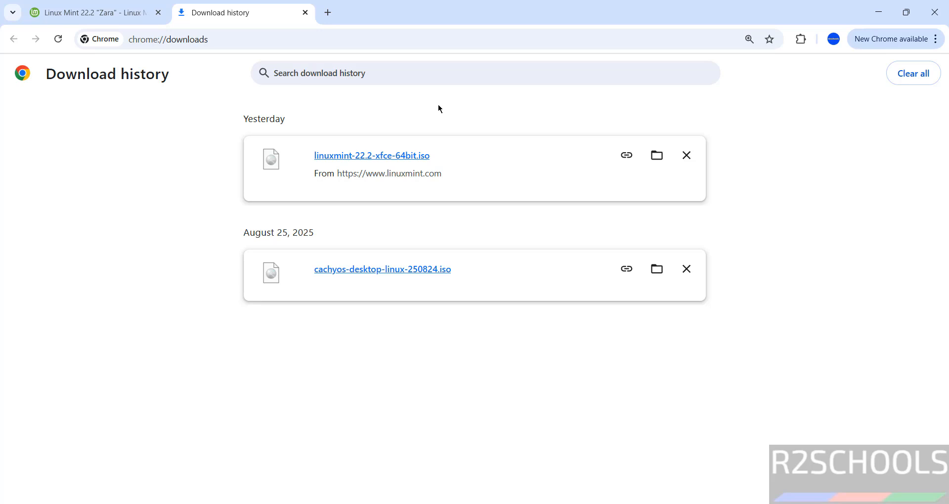
text(virt)
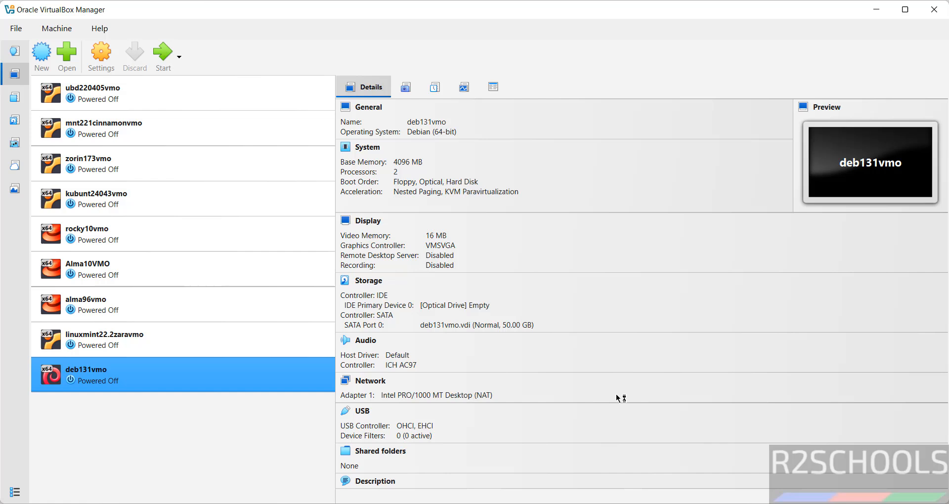
mouse_move(41, 51)
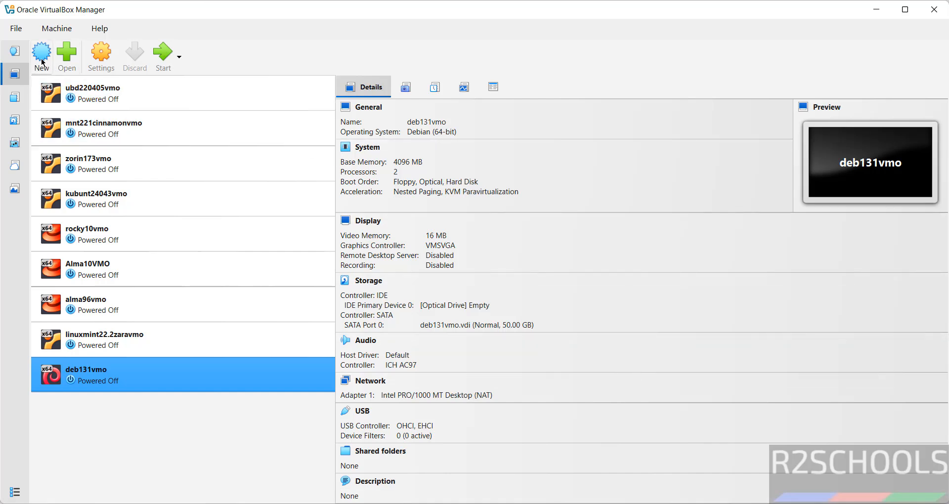
Start a new VM named mintxfce222vmo via Machine > New, detected as Ubuntu 64-bit
click(56, 28)
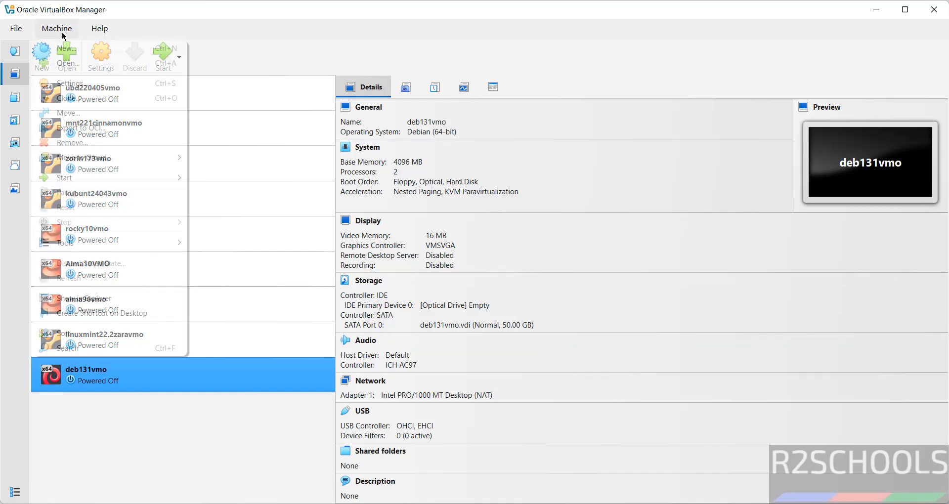
click(66, 48)
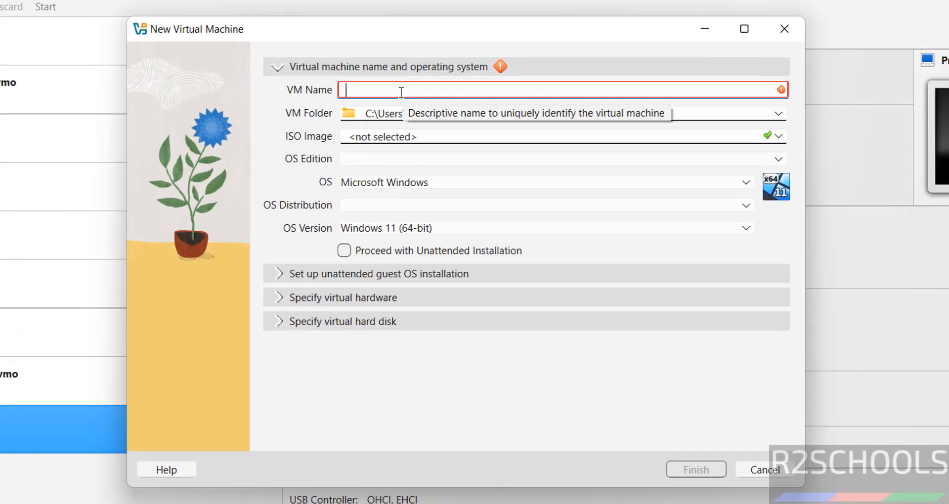
text(min)
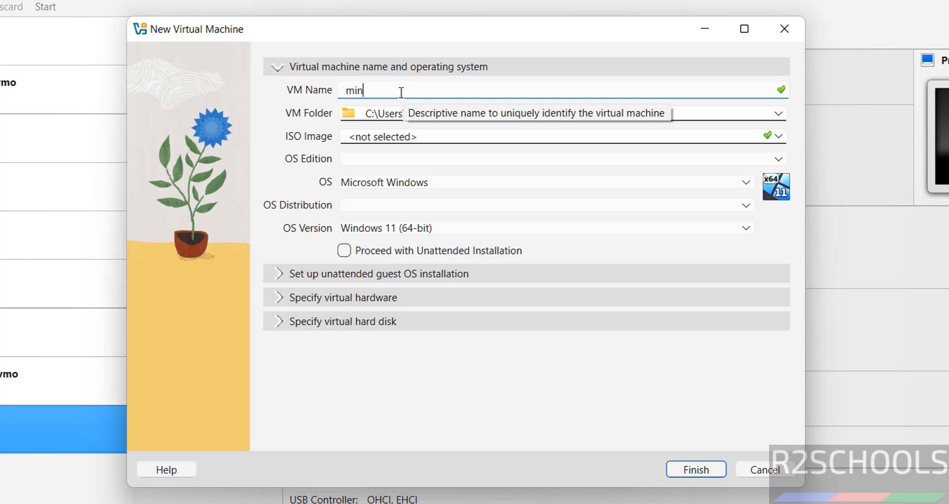
text(tx)
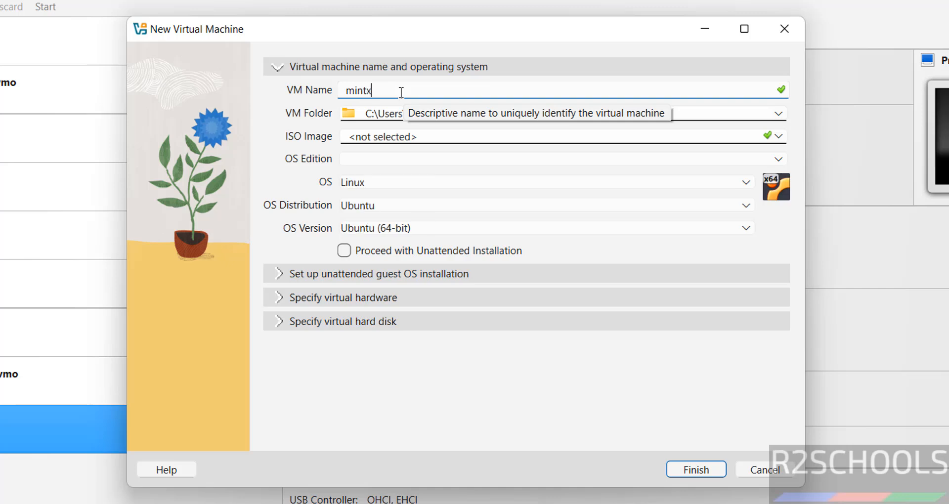
text(xfce22)
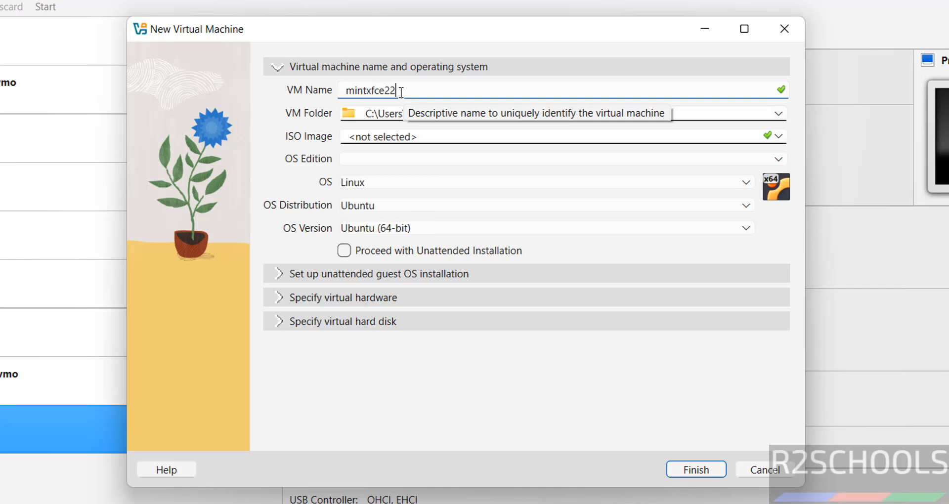
text(vmo)
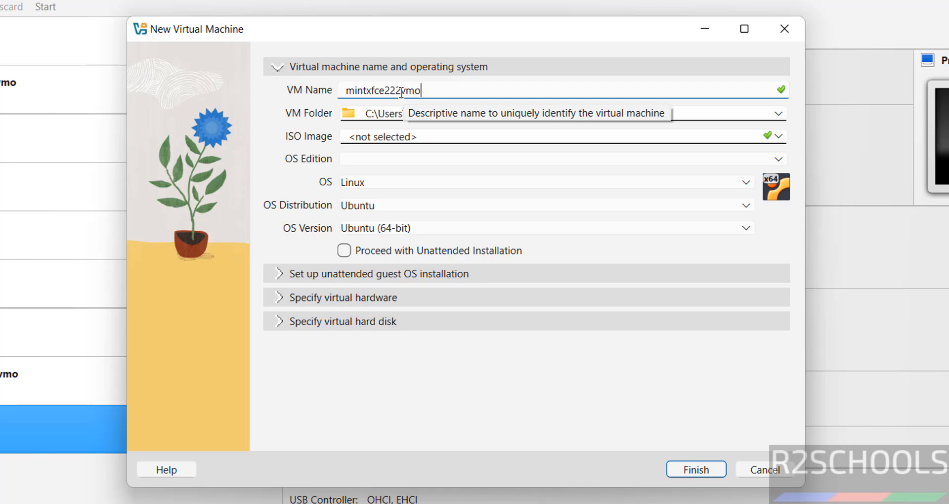
triple_click(381, 90)
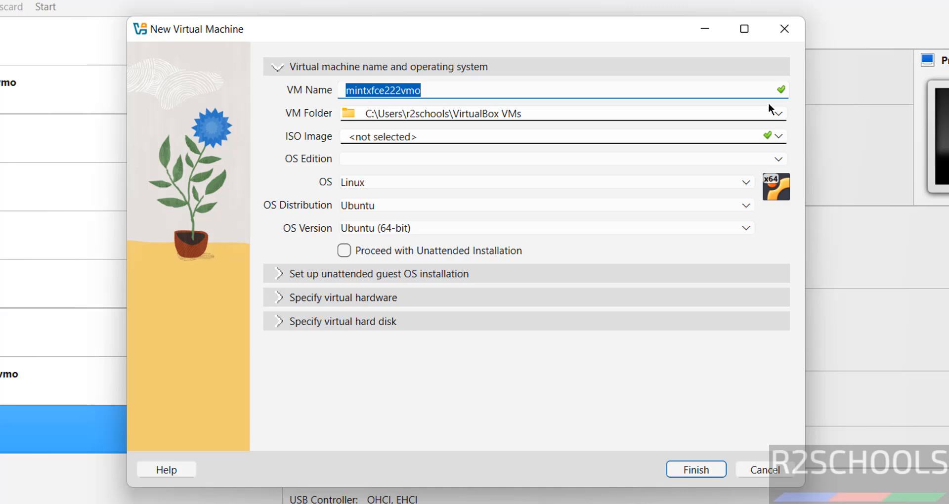
mouse_move(755, 109)
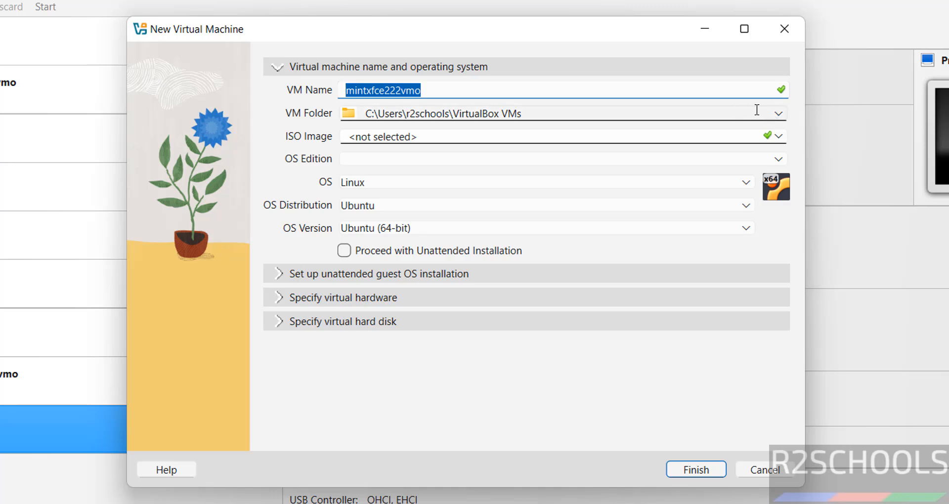
Set the VM folder to a newly created mintxfce222vmo folder under E:\VMS
click(778, 113)
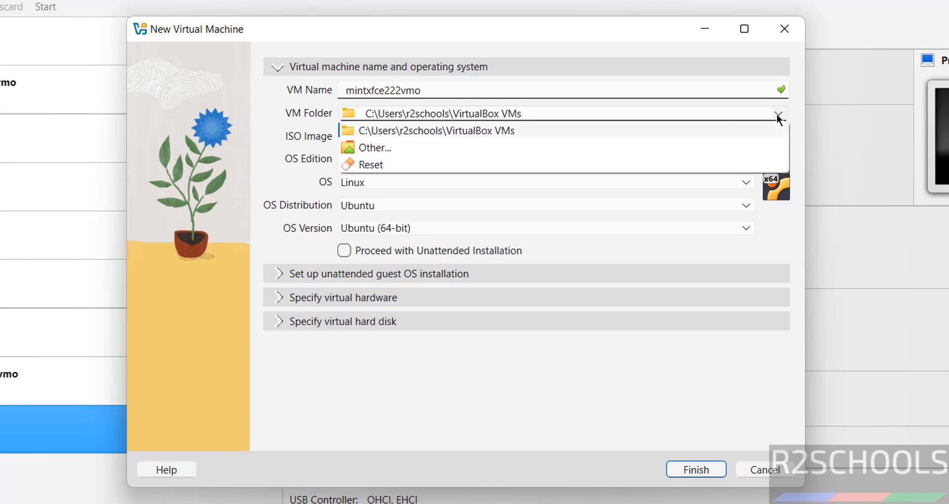
click(436, 130)
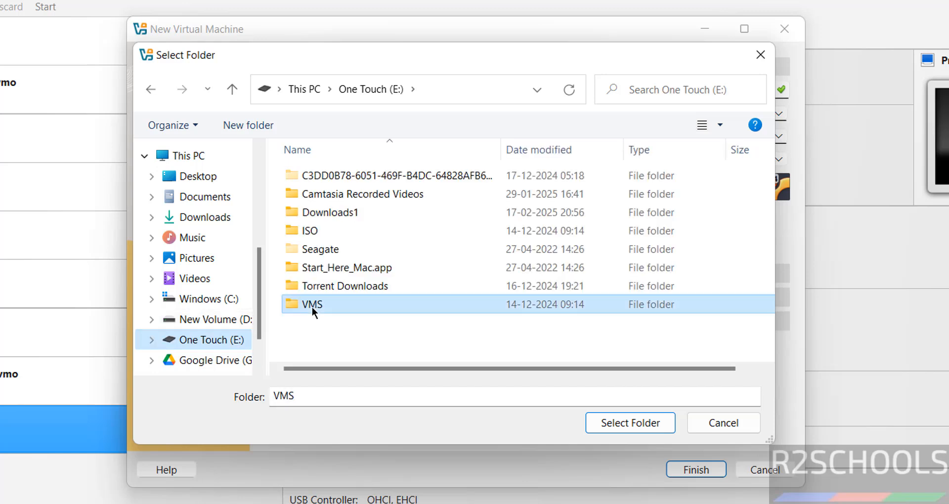
double_click(312, 304)
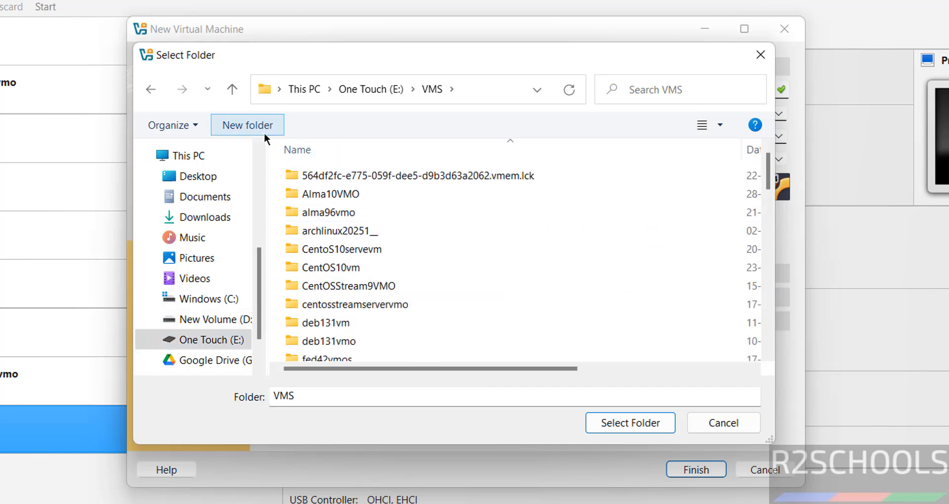
text(mintxfce222vmo)
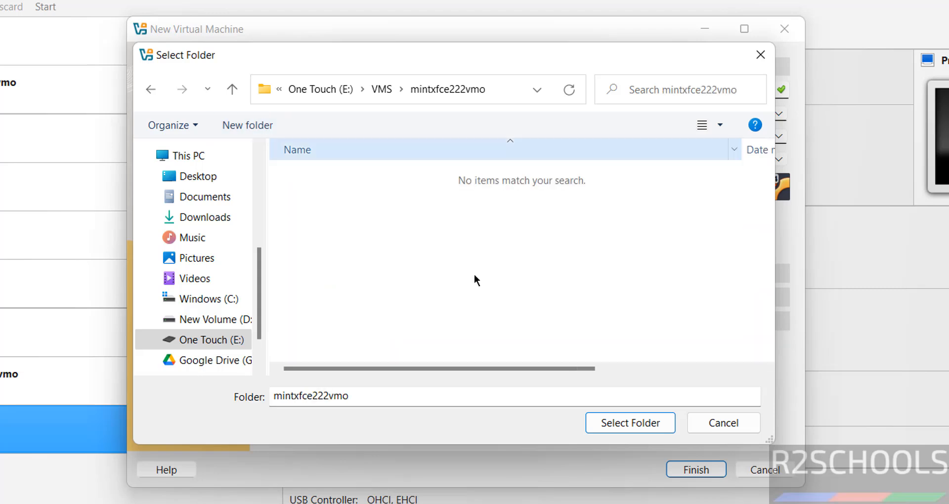
click(629, 422)
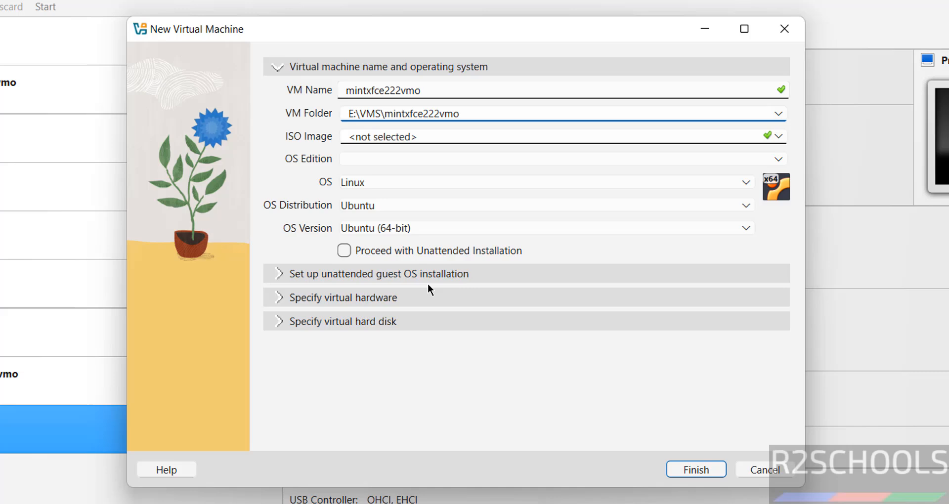
mouse_move(786, 142)
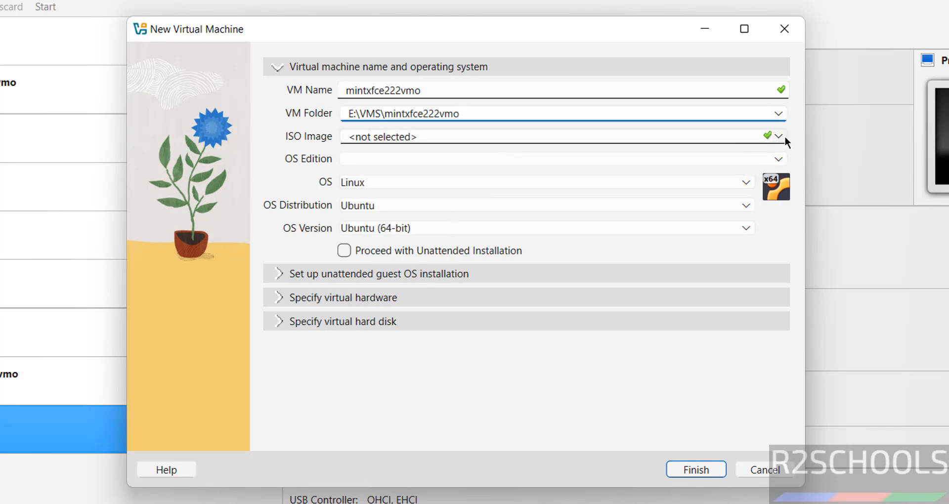
Attach the Linux Mint 22.2 Xfce ISO from Downloads as the install image
click(779, 135)
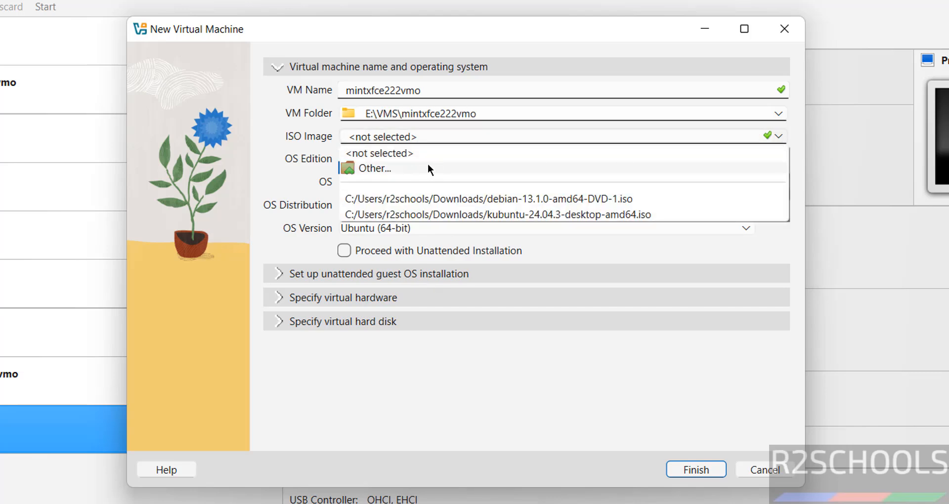
click(376, 168)
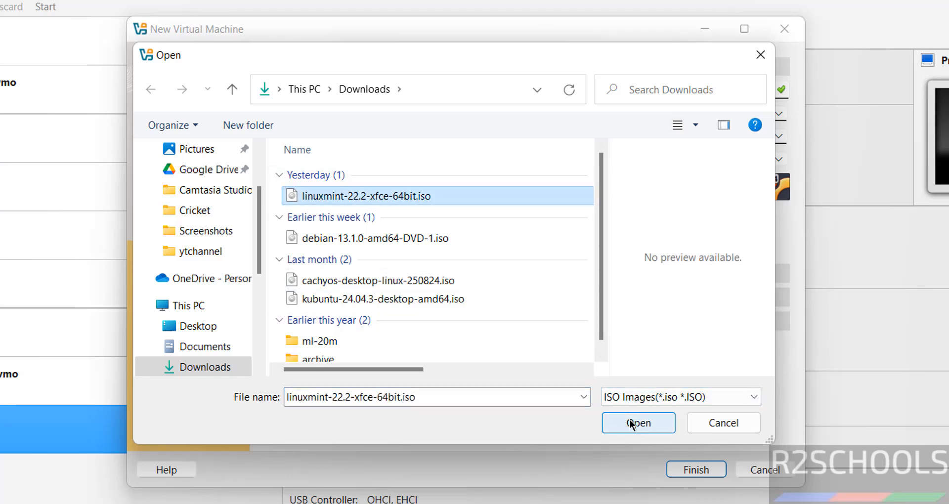
click(637, 422)
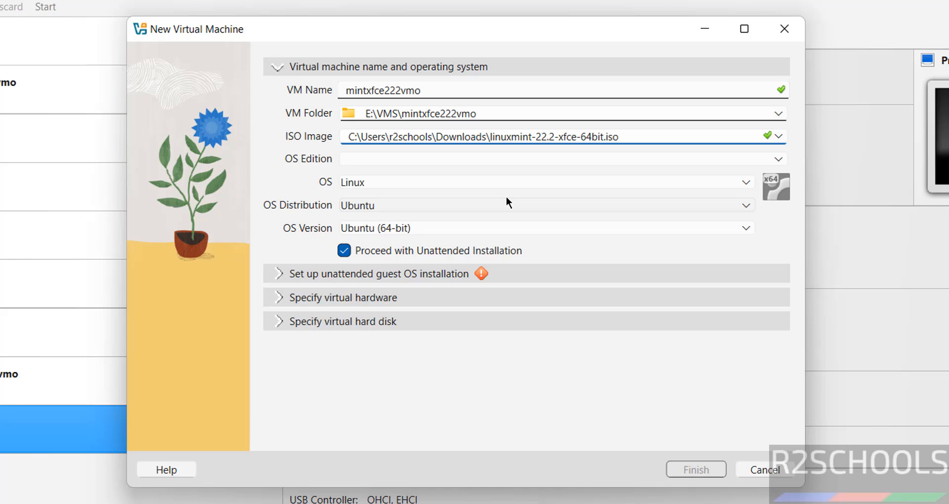
mouse_move(386, 194)
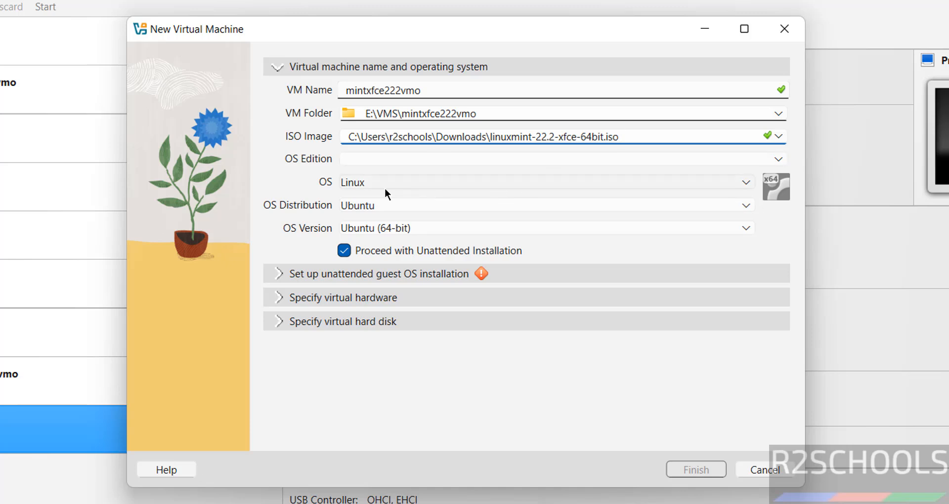
mouse_move(375, 208)
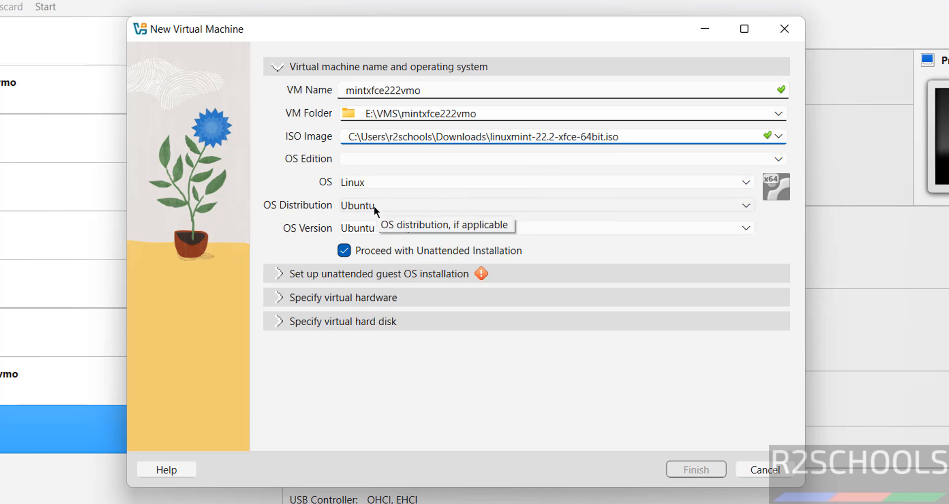
mouse_move(360, 227)
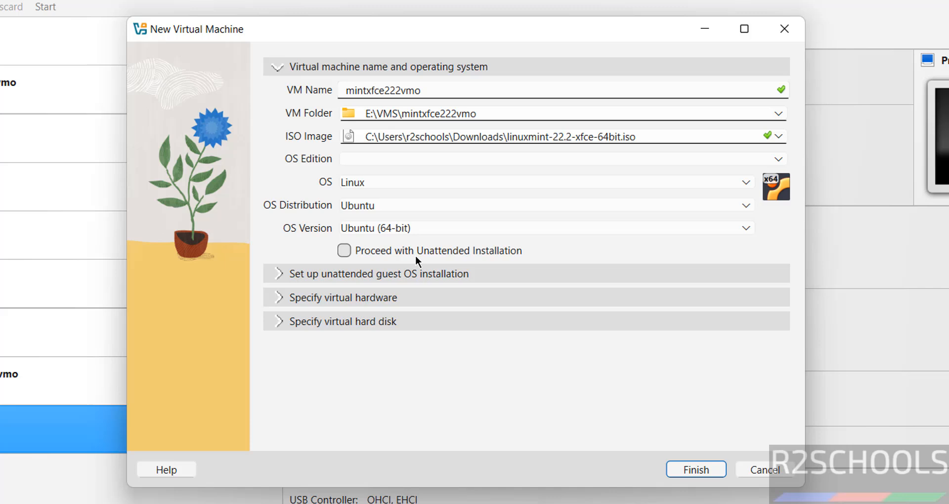
mouse_move(362, 307)
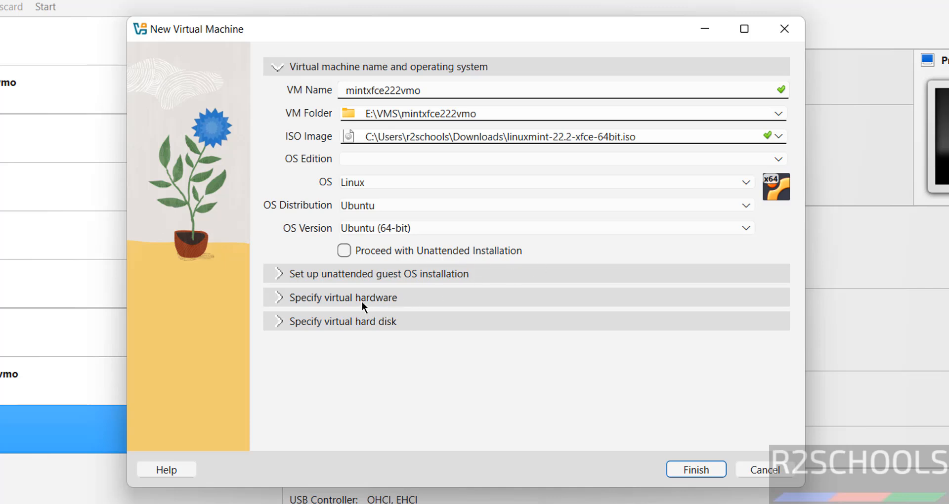
Give the VM 4096 MB memory and 2 CPUs, keep the 50 GB disk, and finish
click(343, 297)
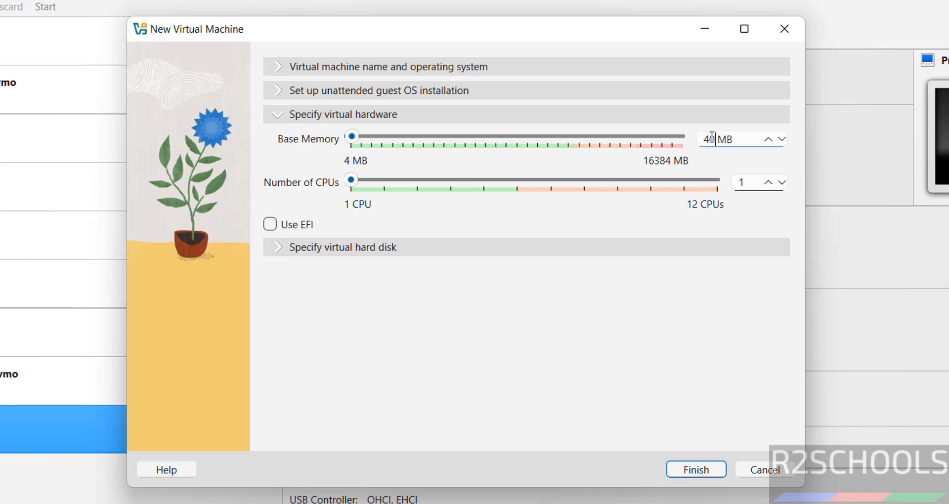
drag(352, 137, 433, 136)
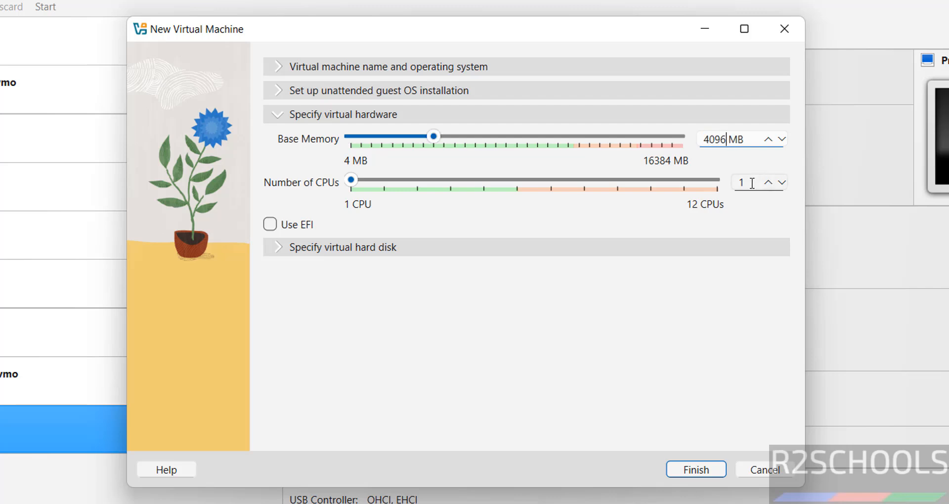
click(769, 178)
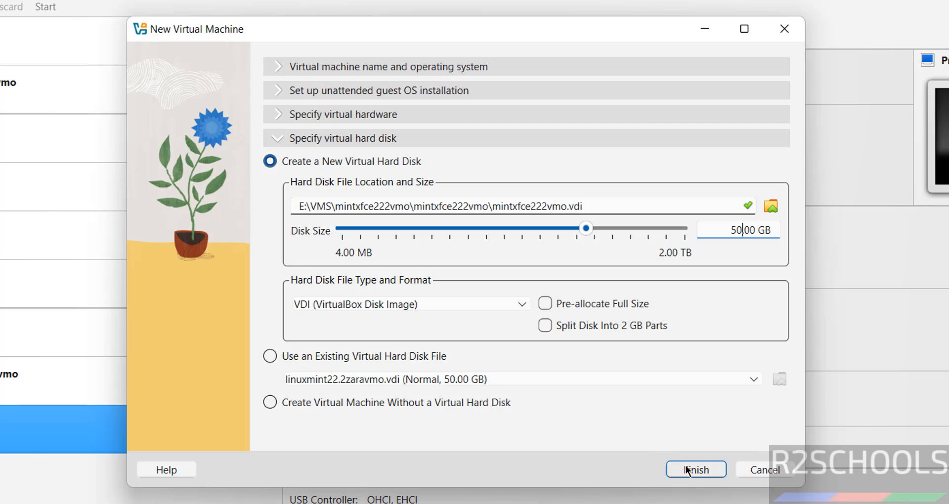
click(696, 469)
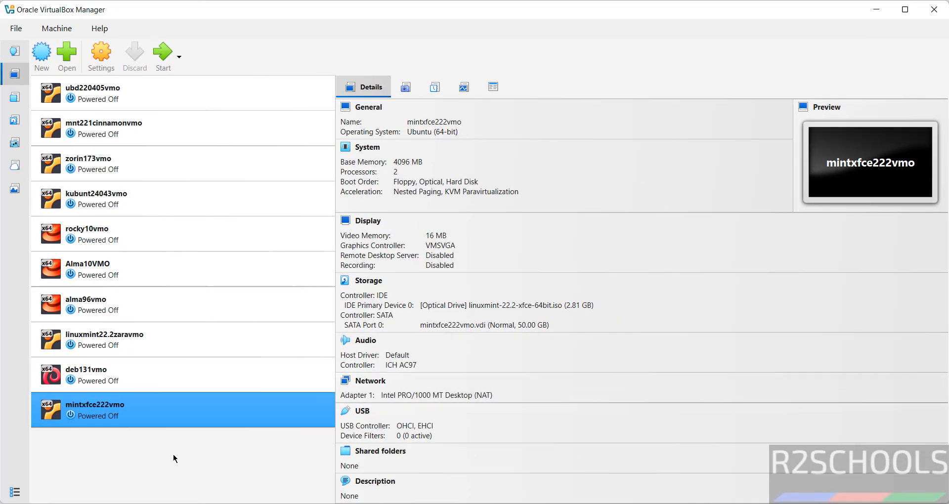
mouse_move(180, 420)
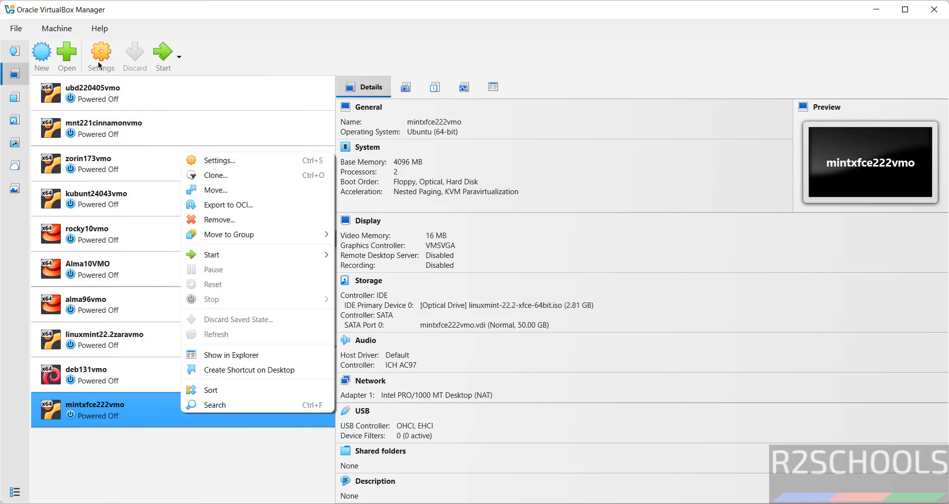
Dismiss the context menu and power on mintxfce222vmo
click(288, 163)
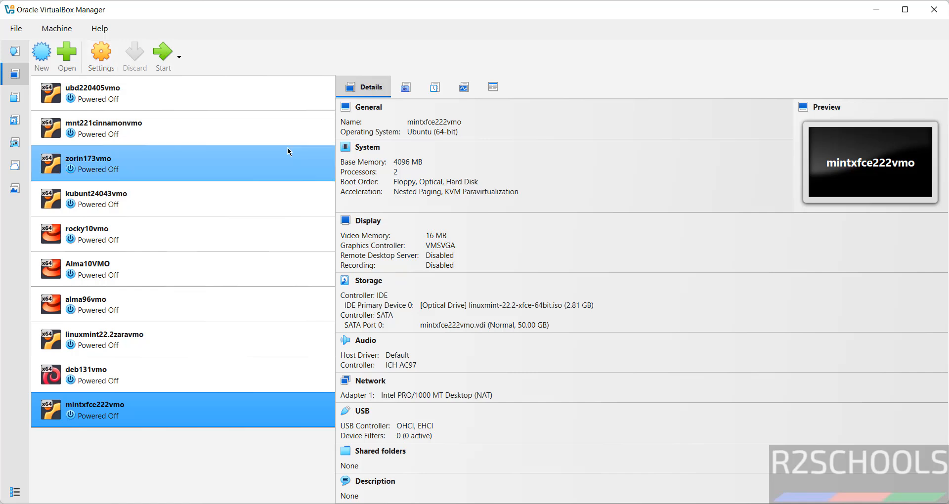
click(181, 93)
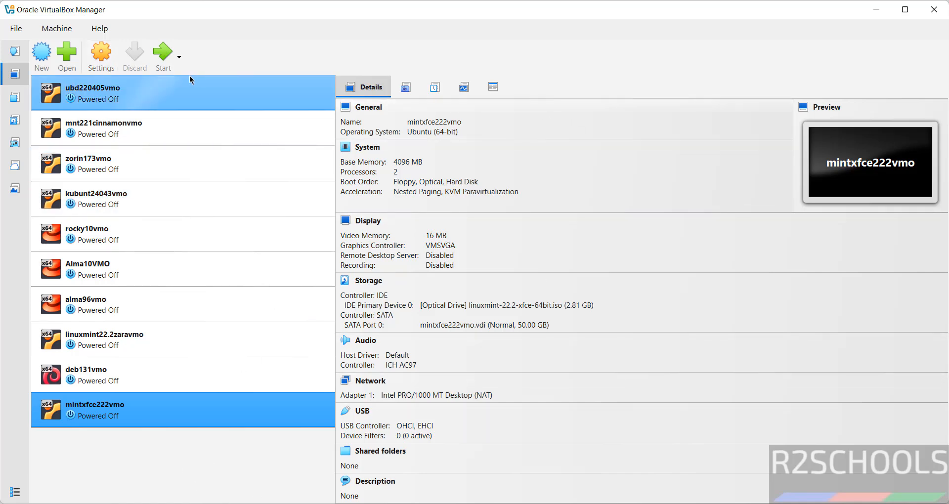
right_click(94, 410)
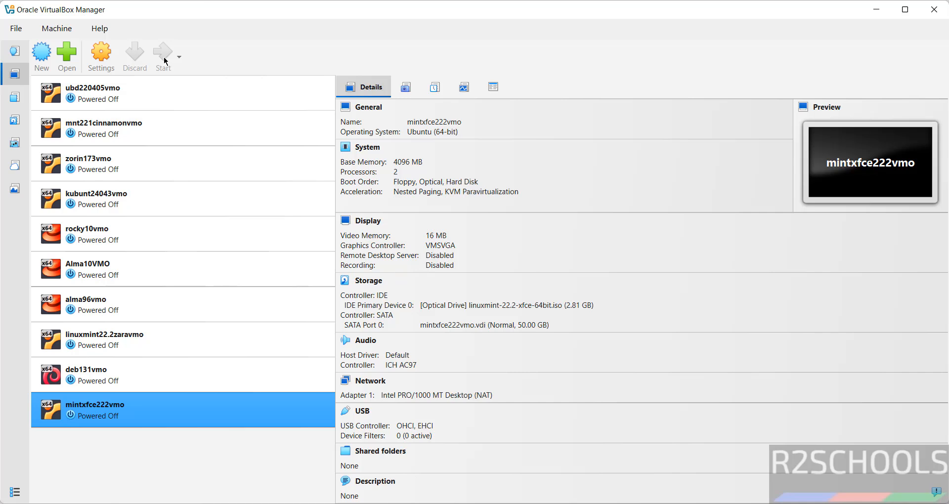
click(162, 55)
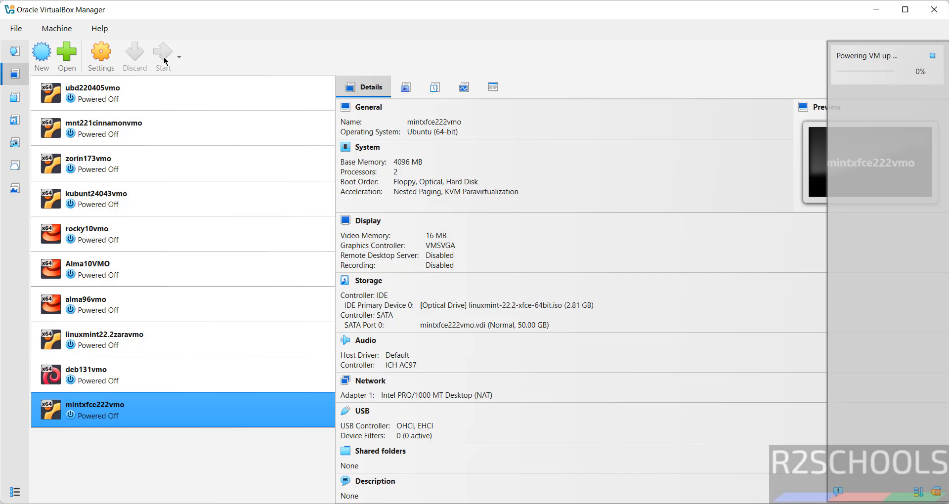
Maximize the VM window and boot 'Start Linux Mint' from the boot menu
click(163, 54)
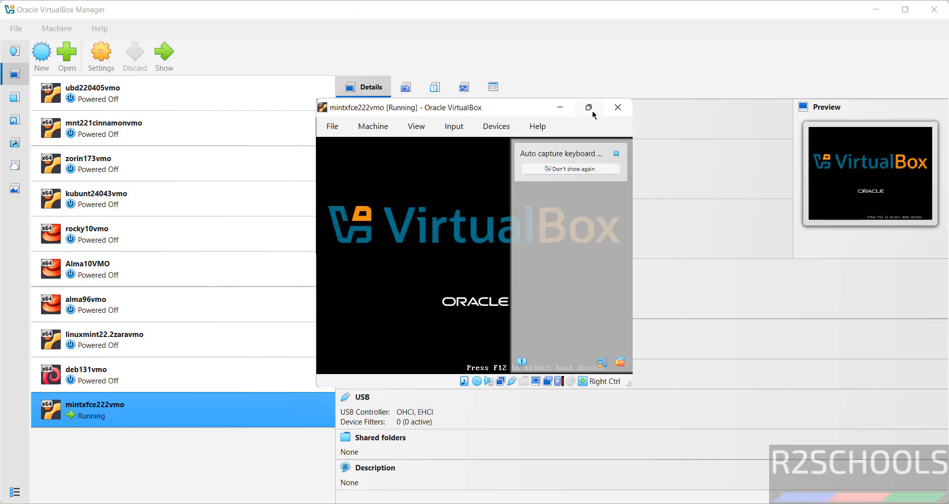
click(588, 108)
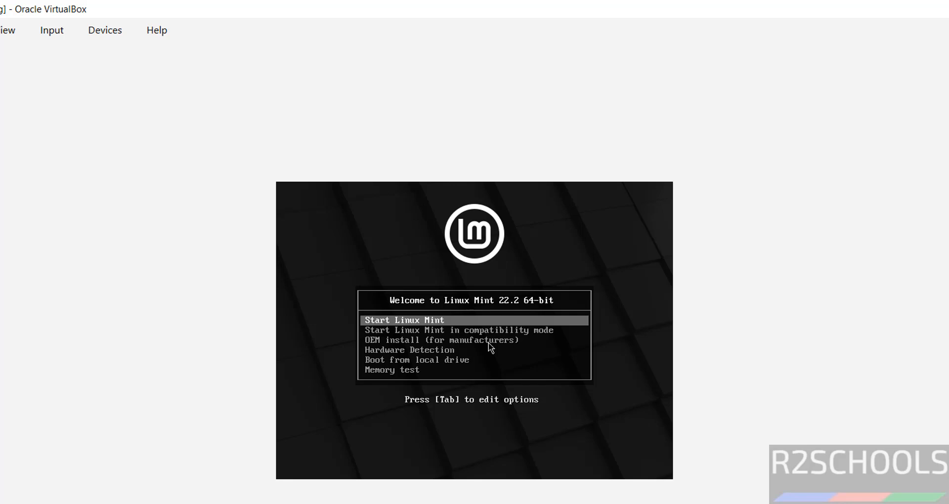
key(Return)
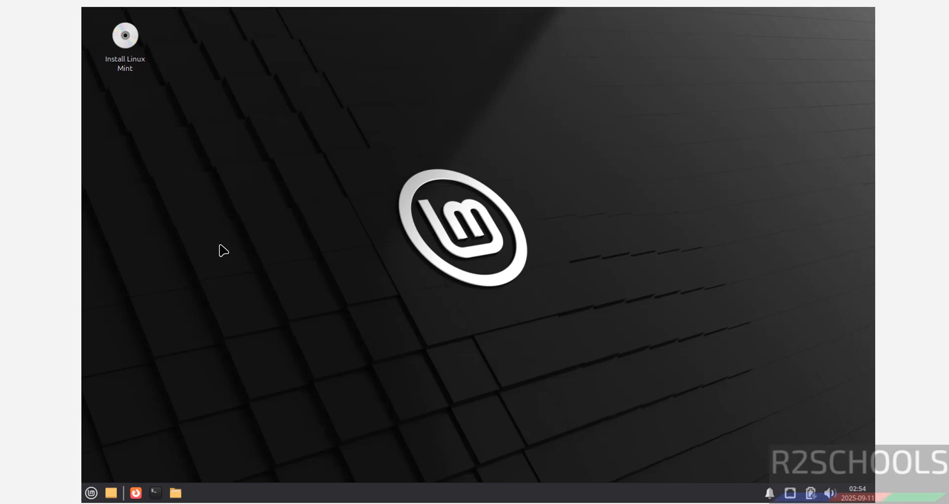
mouse_move(142, 86)
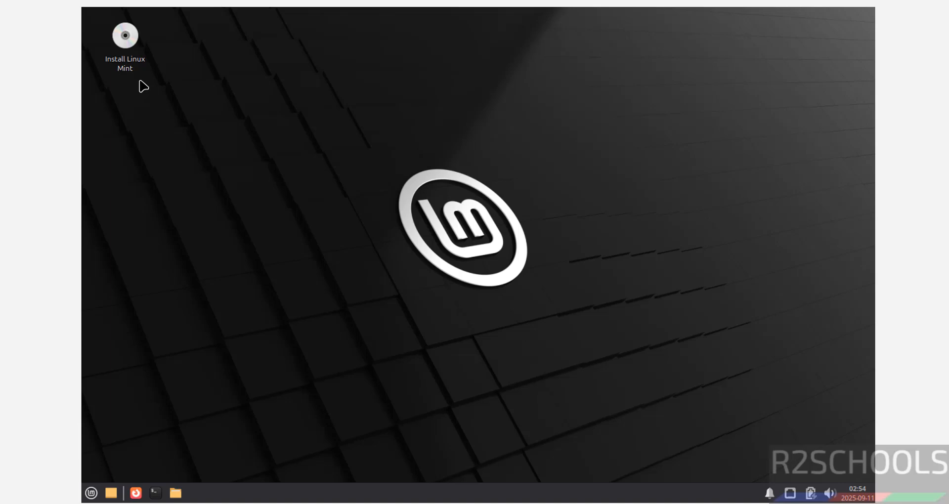
Select the Install Linux Mint launcher on the live desktop
click(124, 46)
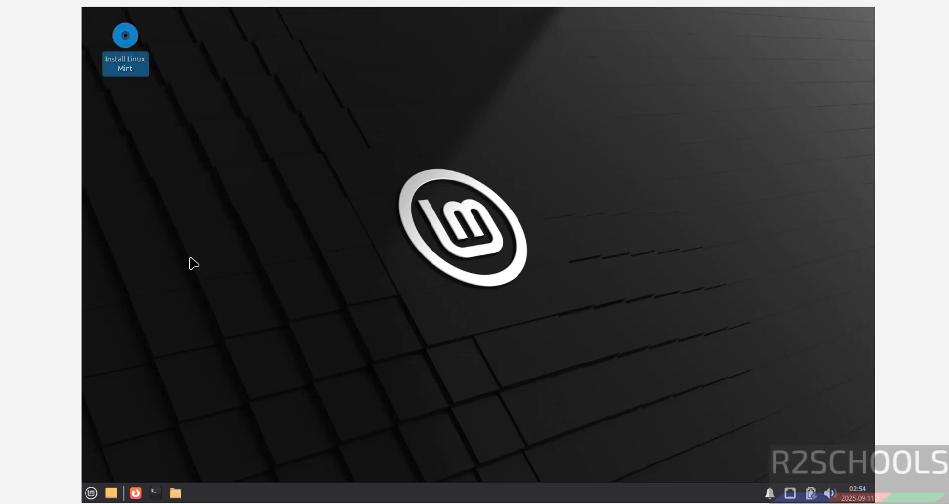
mouse_move(124, 36)
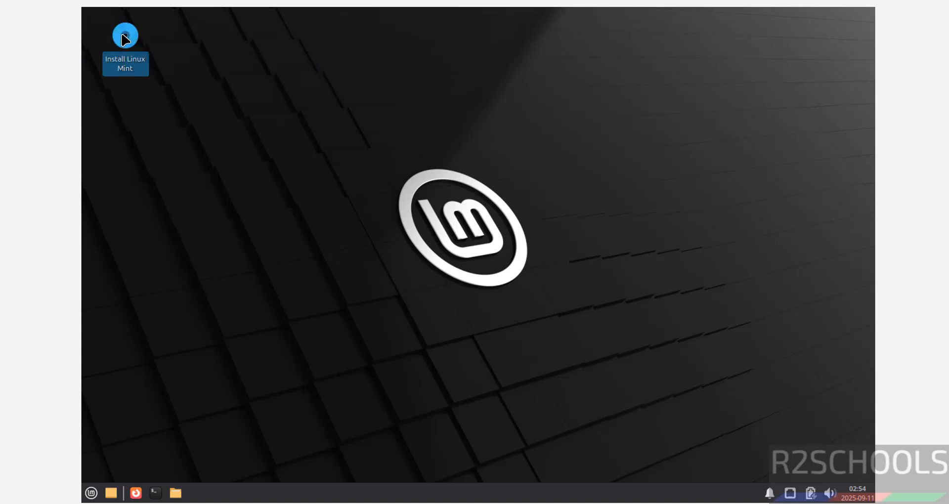
Run the installer and accept English language and the English (US) keyboard layout
right_click(125, 35)
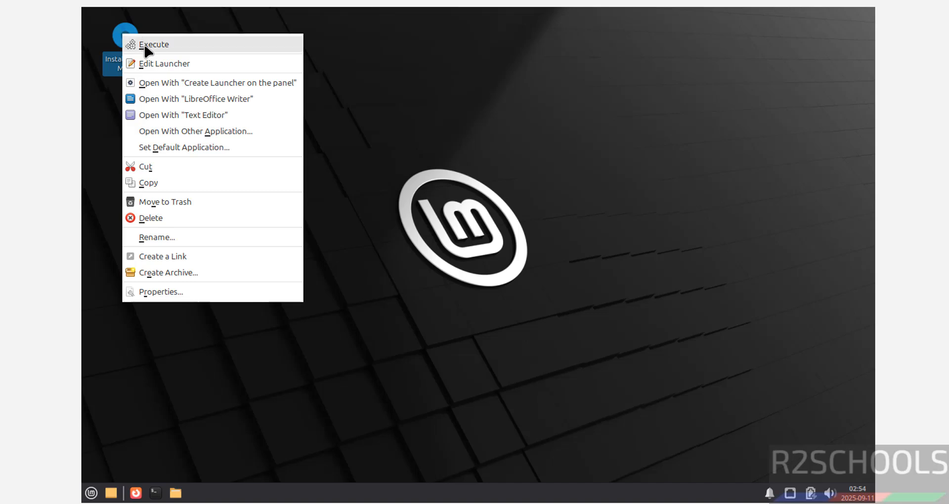
click(153, 44)
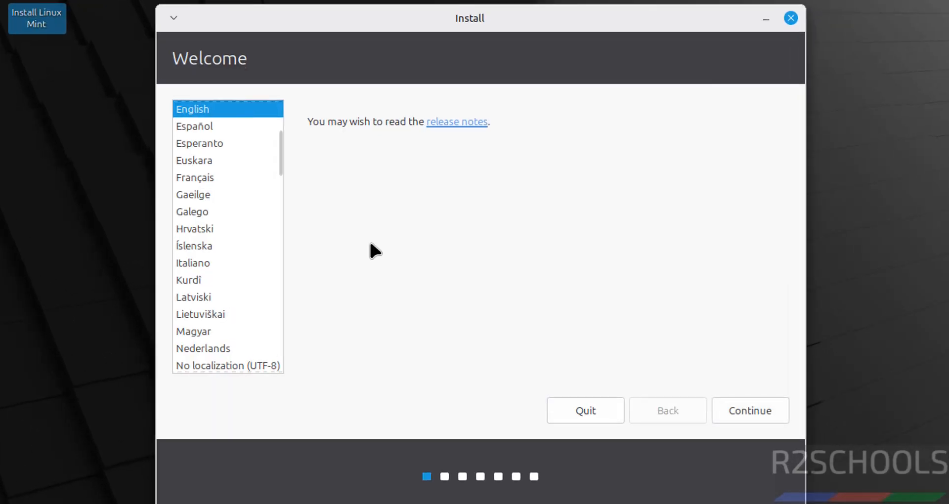
mouse_move(749, 410)
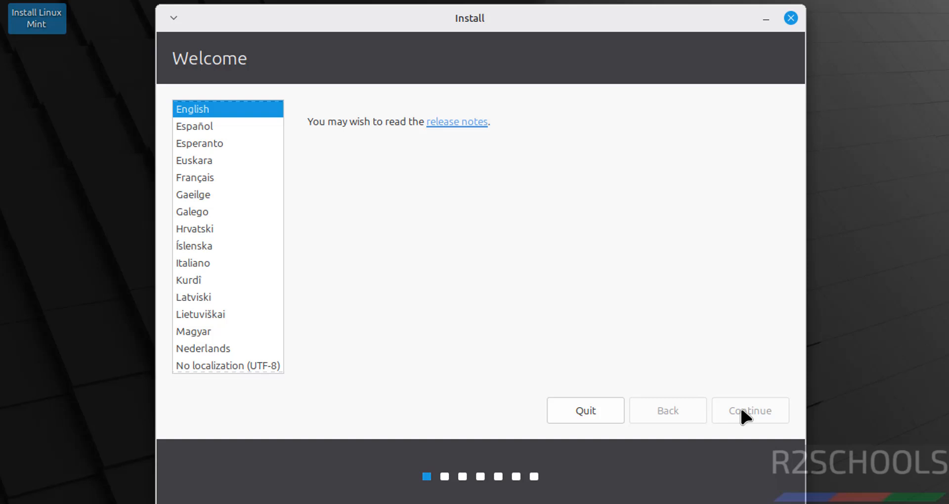
click(749, 410)
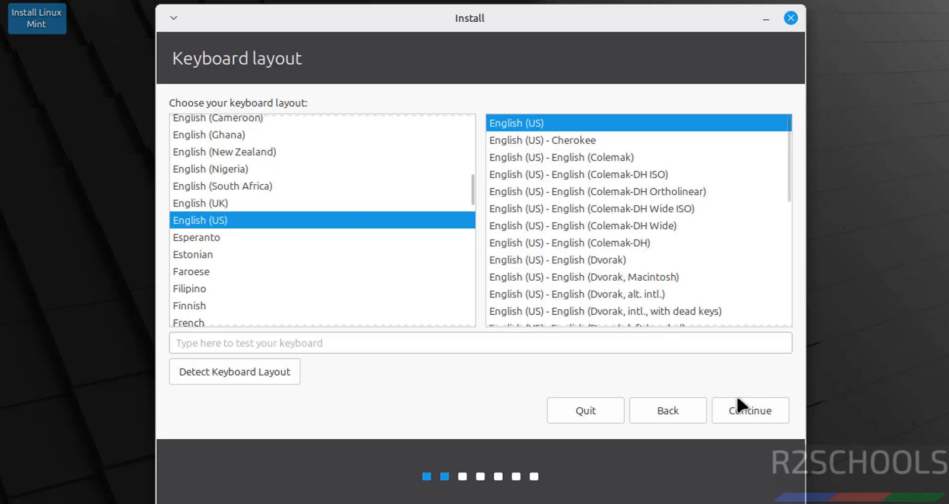
mouse_move(770, 430)
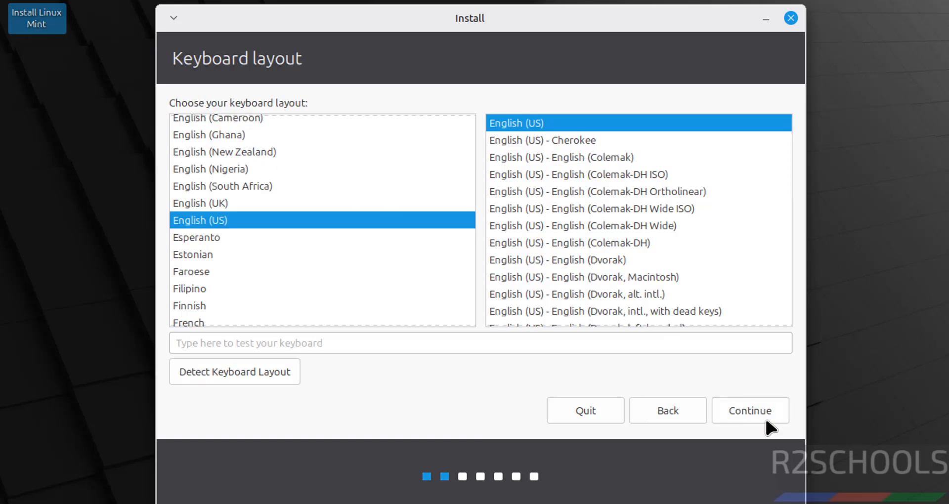
click(749, 411)
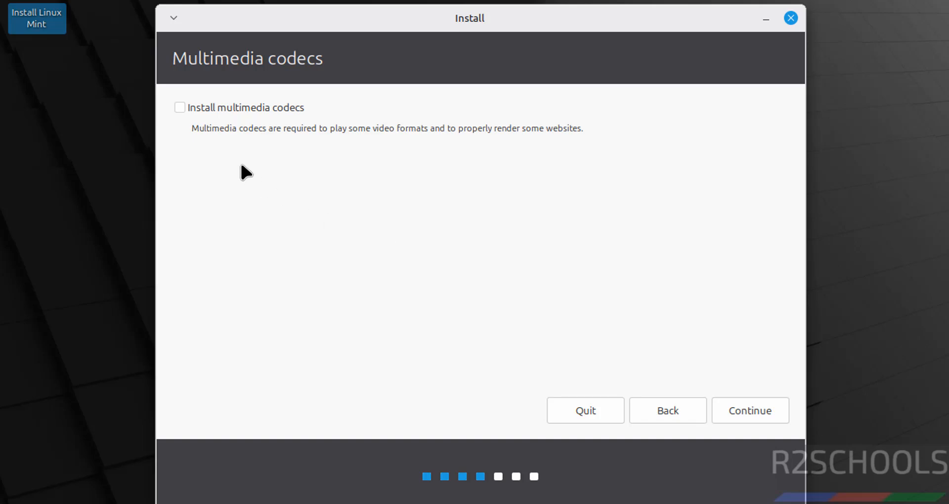
mouse_move(184, 115)
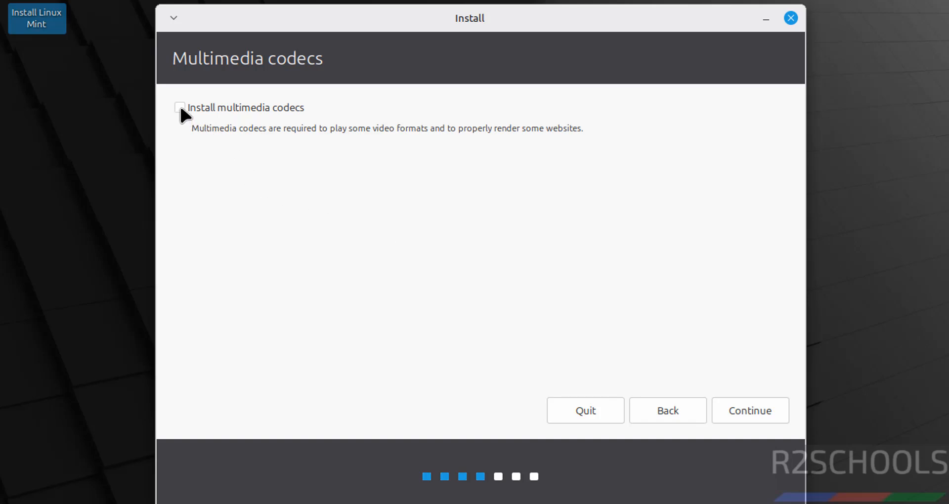
mouse_move(753, 374)
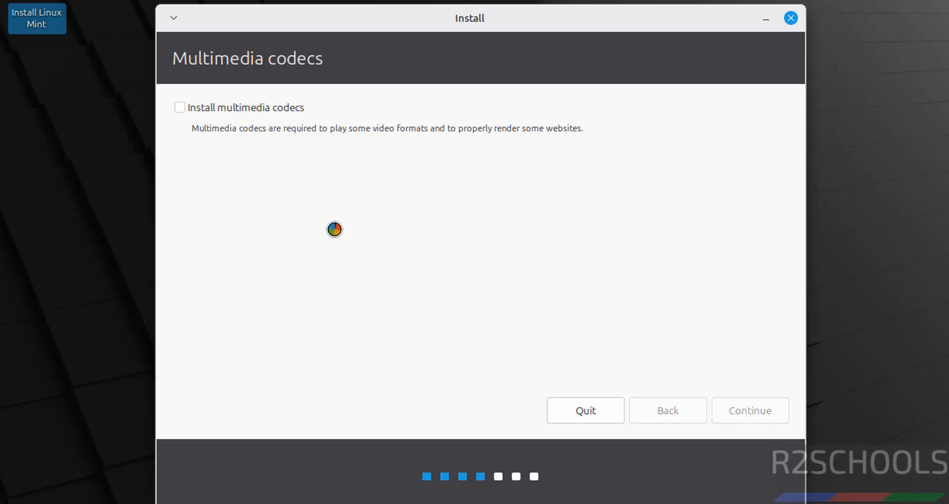
Skip multimedia codecs, choose Erase disk and install Linux Mint, and approve writing partitions
click(749, 410)
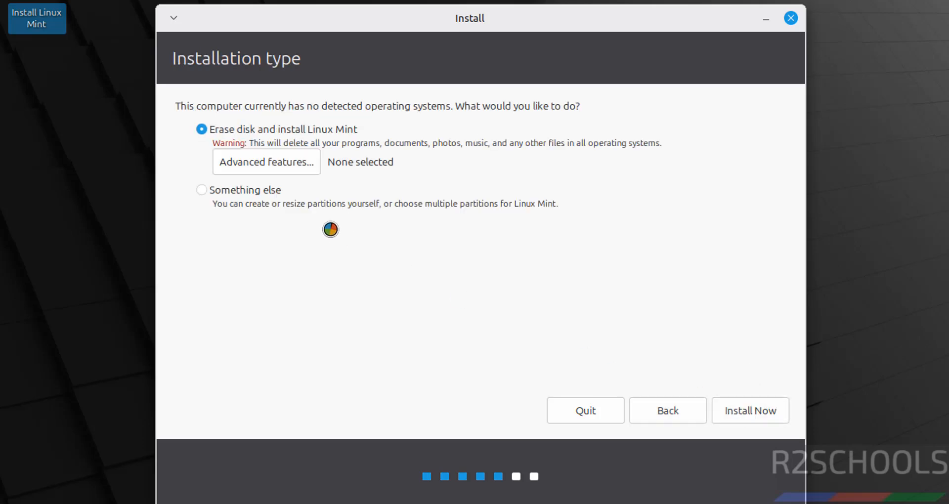
mouse_move(631, 266)
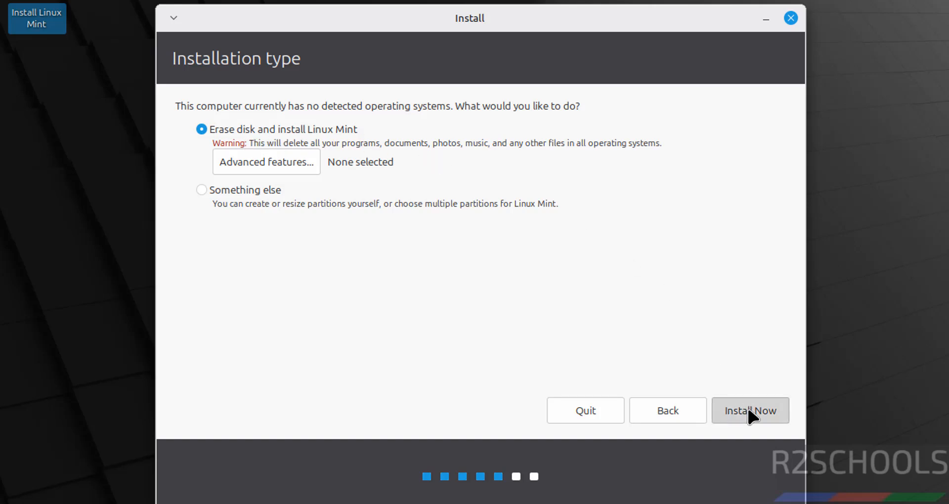
click(750, 410)
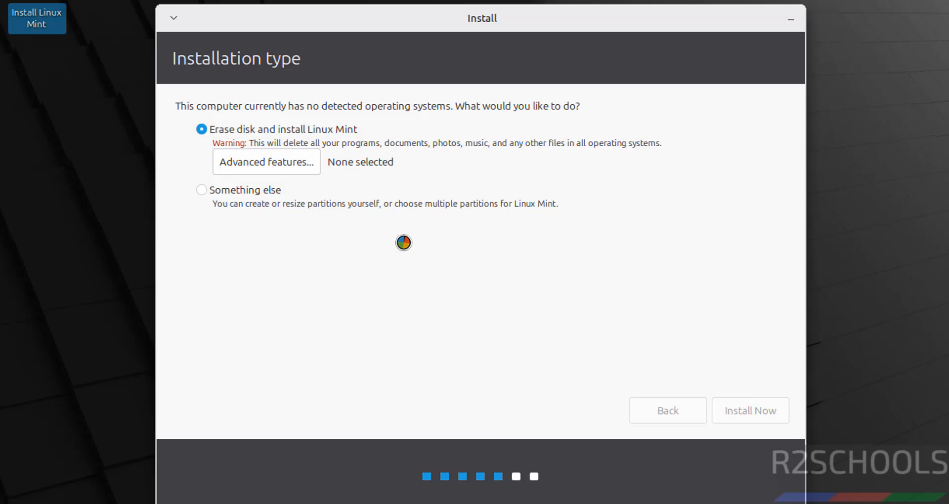
click(750, 411)
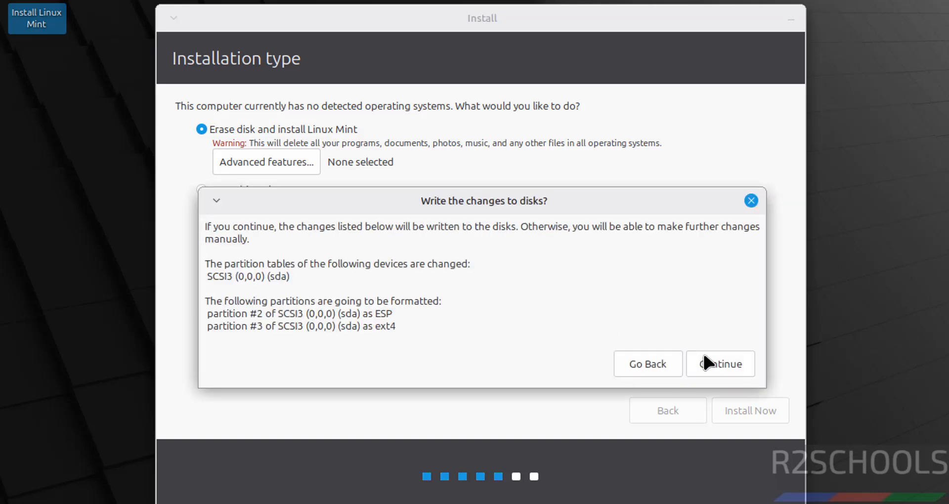
click(647, 364)
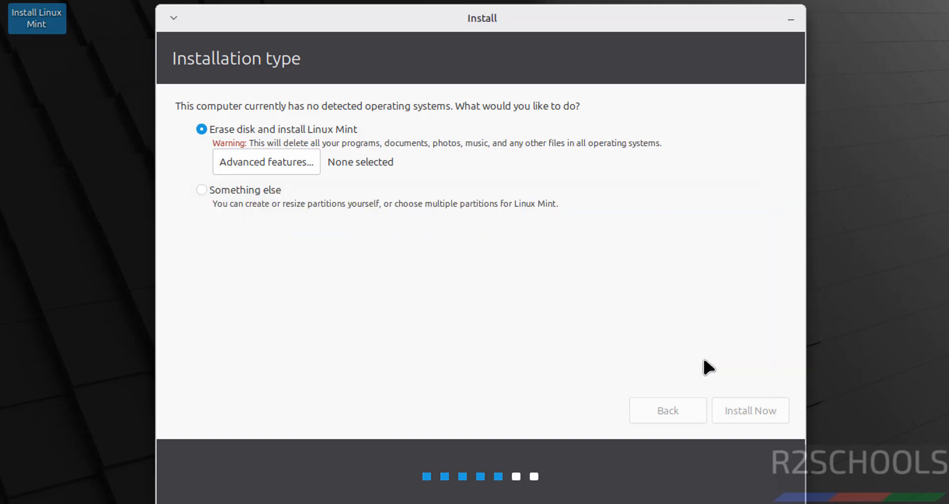
click(749, 411)
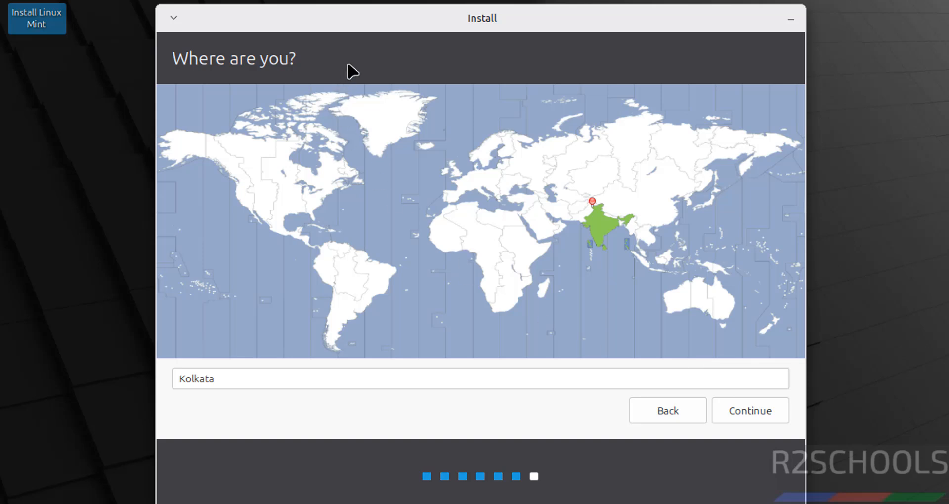
mouse_move(605, 229)
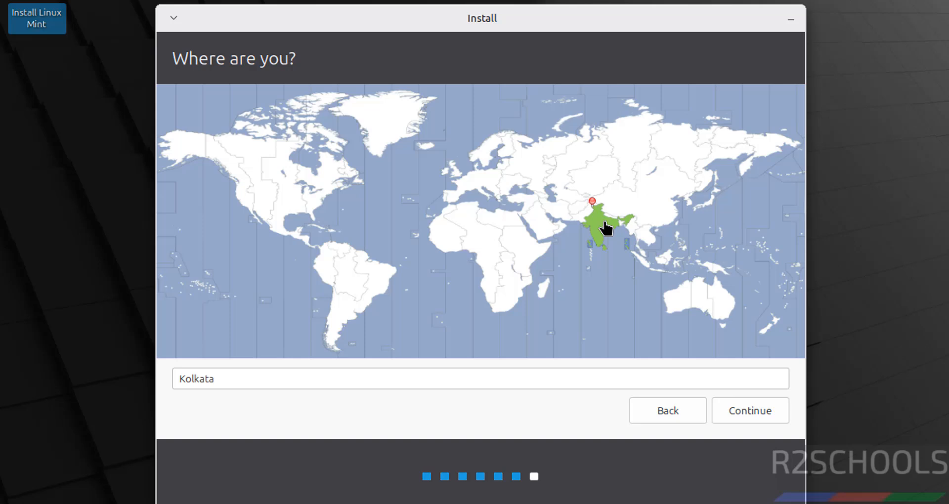
mouse_move(262, 378)
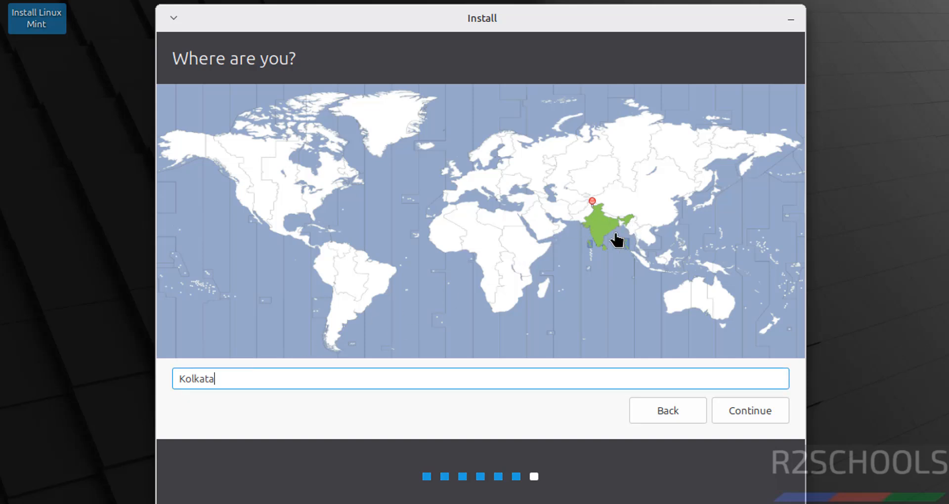
mouse_move(645, 265)
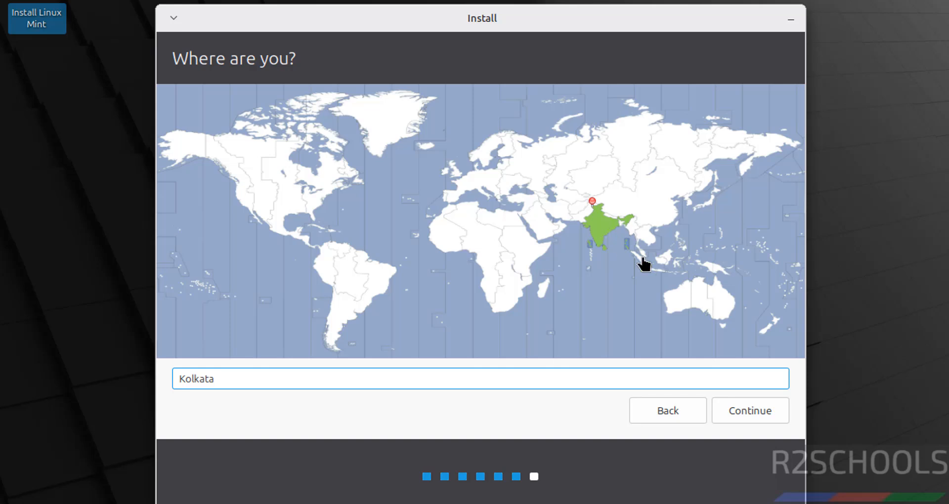
mouse_move(758, 415)
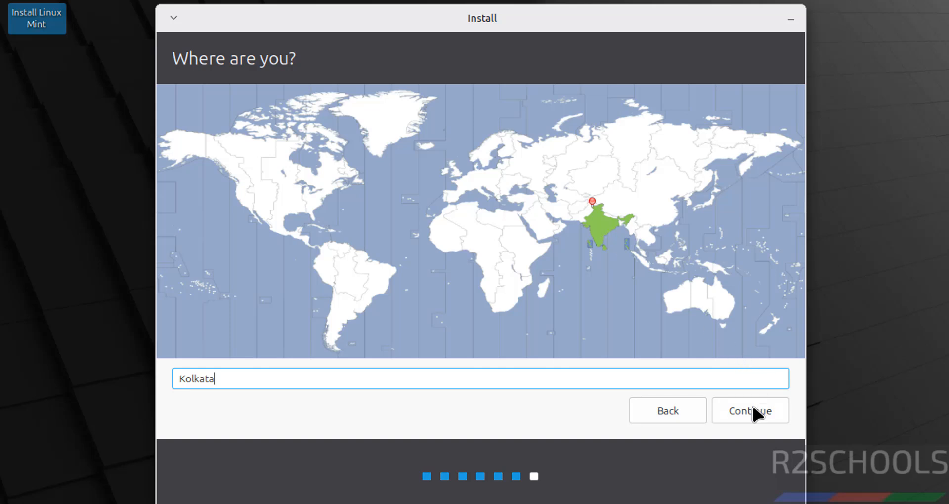
Accept Asia/Kolkata as the time zone and proceed to the account form
click(749, 411)
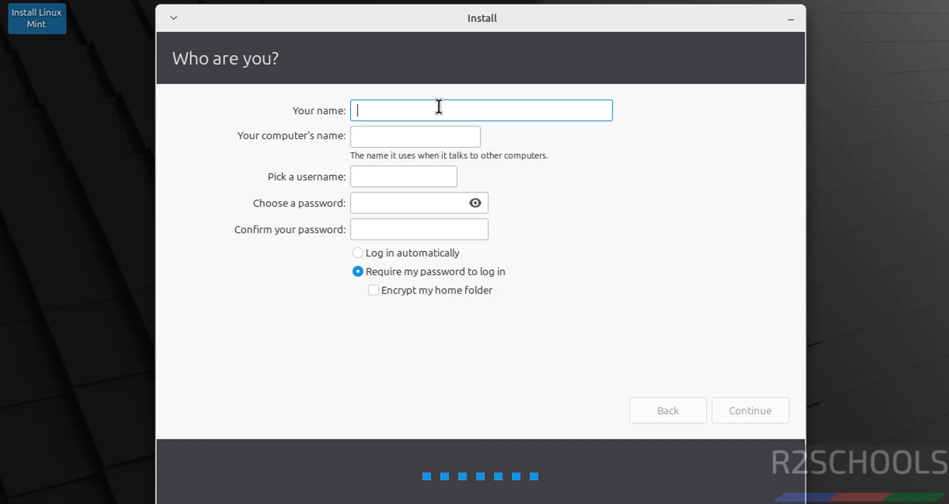
text(r2school)
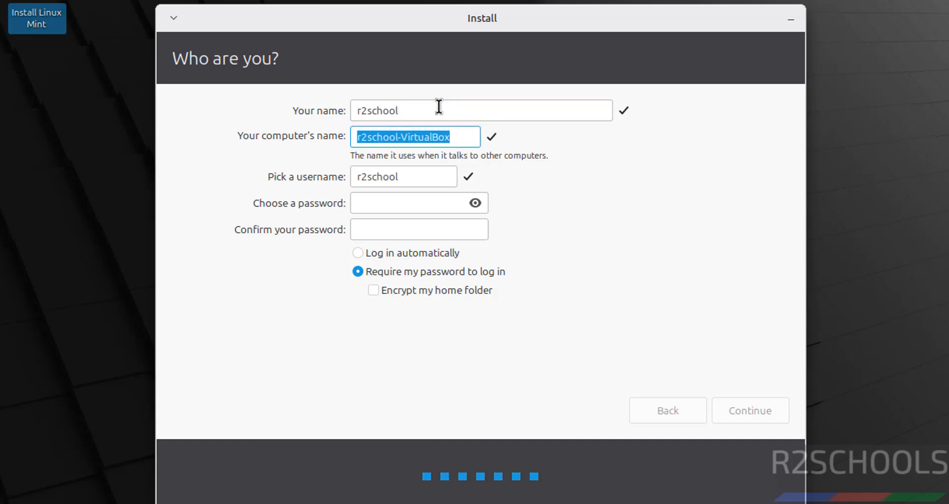
text(s)
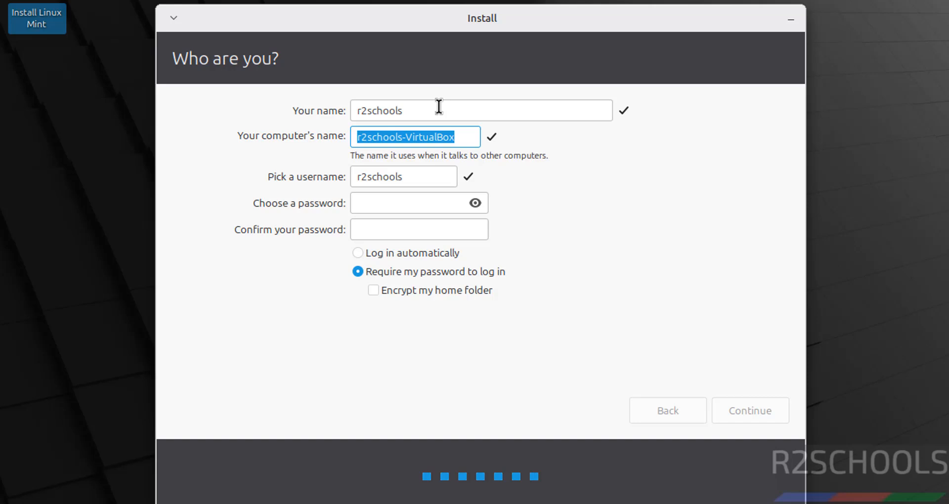
text(mint)
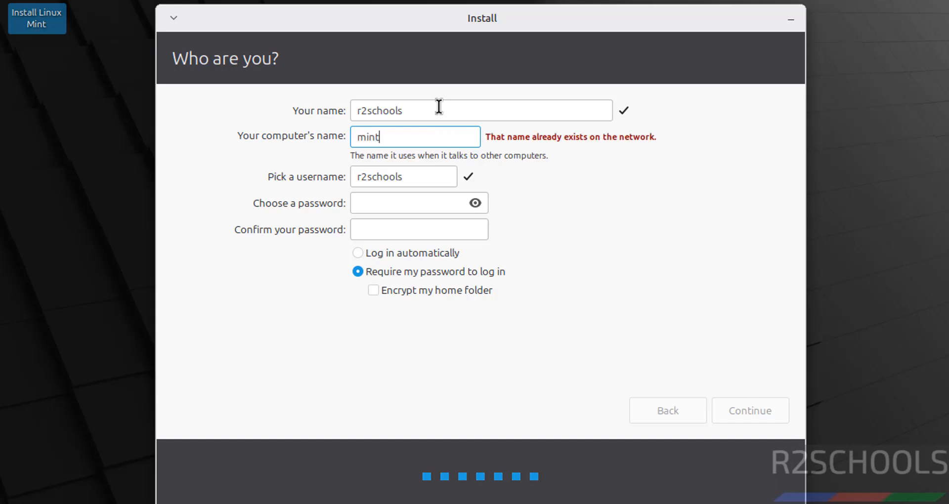
text(xf)
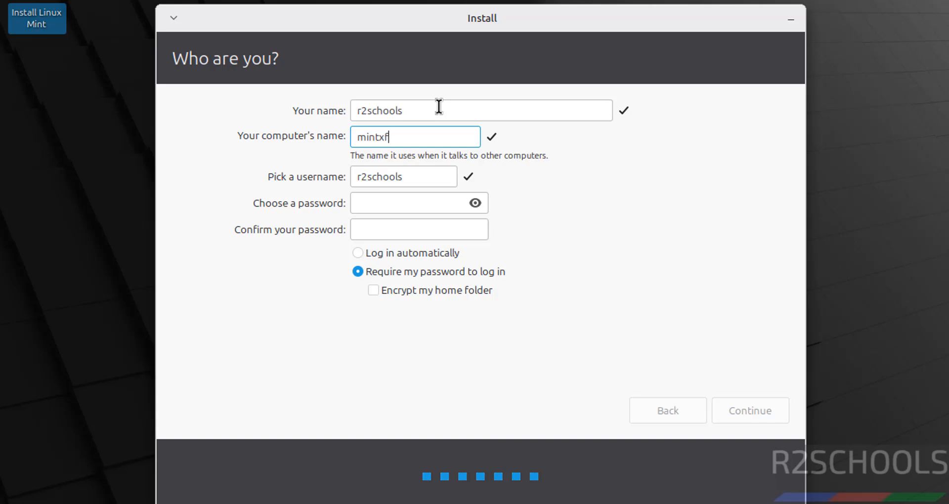
text(222)
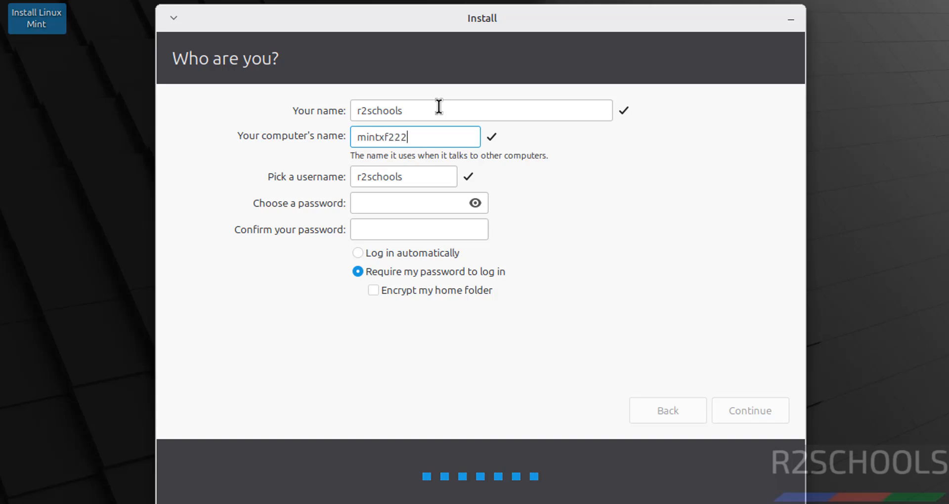
text(vm)
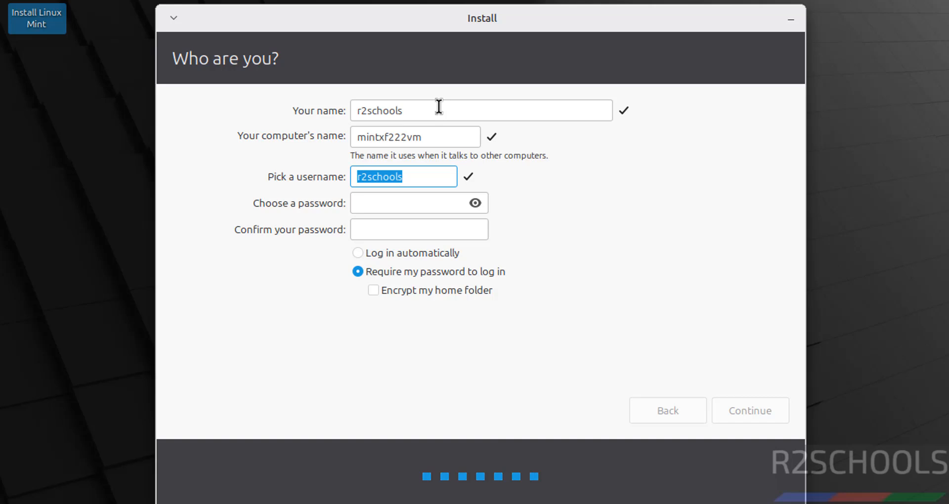
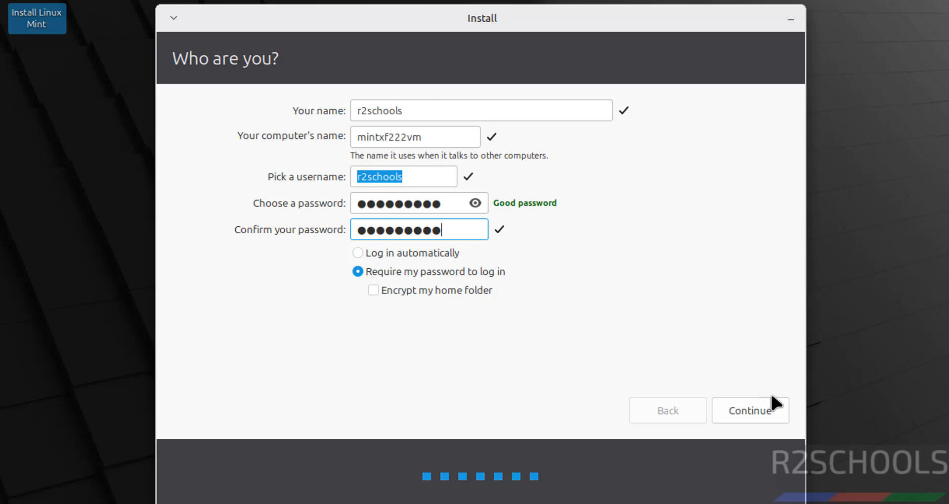
click(750, 411)
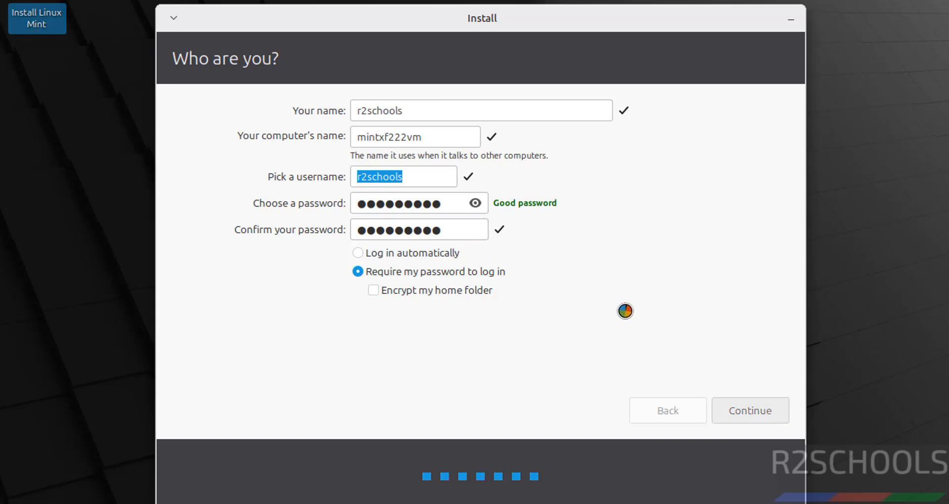
Let the Linux Mint installation complete, then choose Restart Now
click(749, 411)
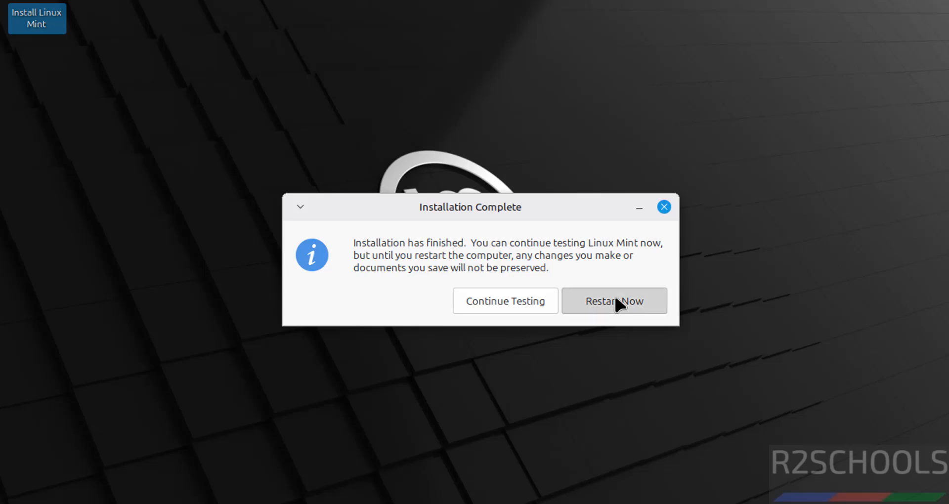
click(613, 300)
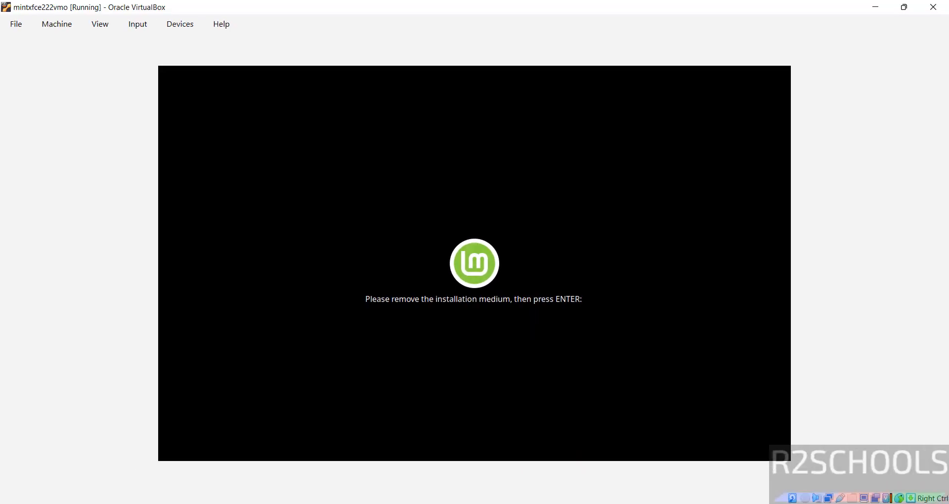
mouse_move(890, 402)
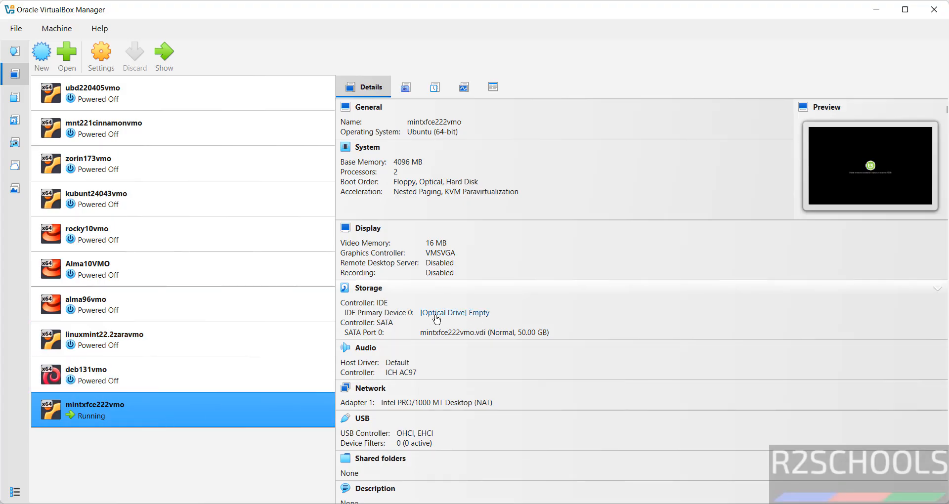
Remove the installation medium so the VM boots from its disk to the login screen
click(454, 313)
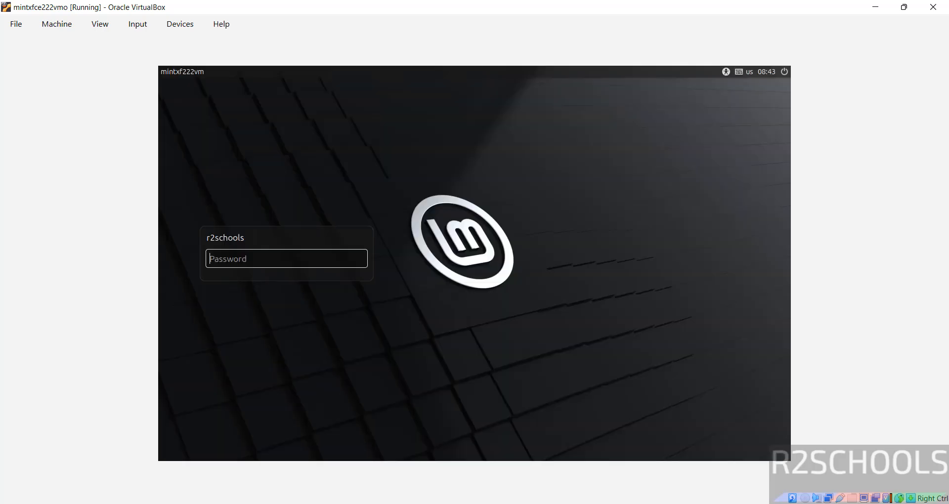
mouse_move(297, 259)
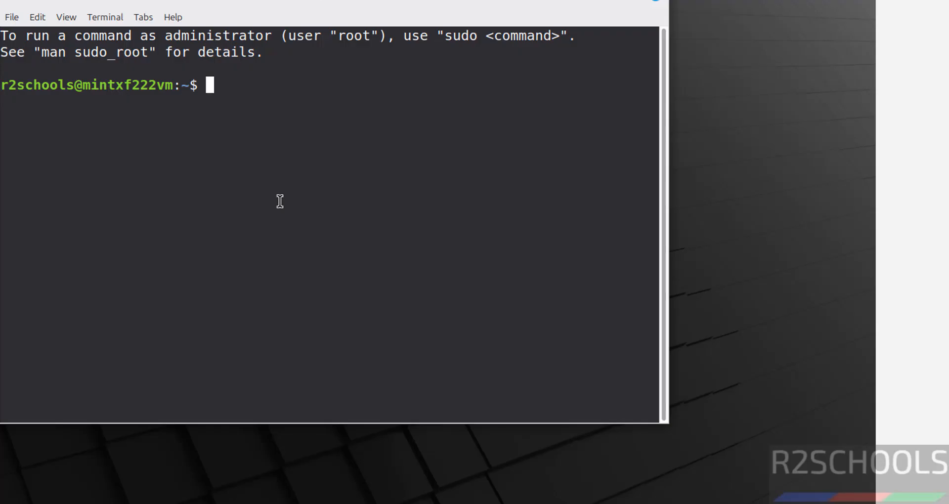
Run 'more /etc/os-release' to show Linux Mint 22.2 (Zara) details
text(more)
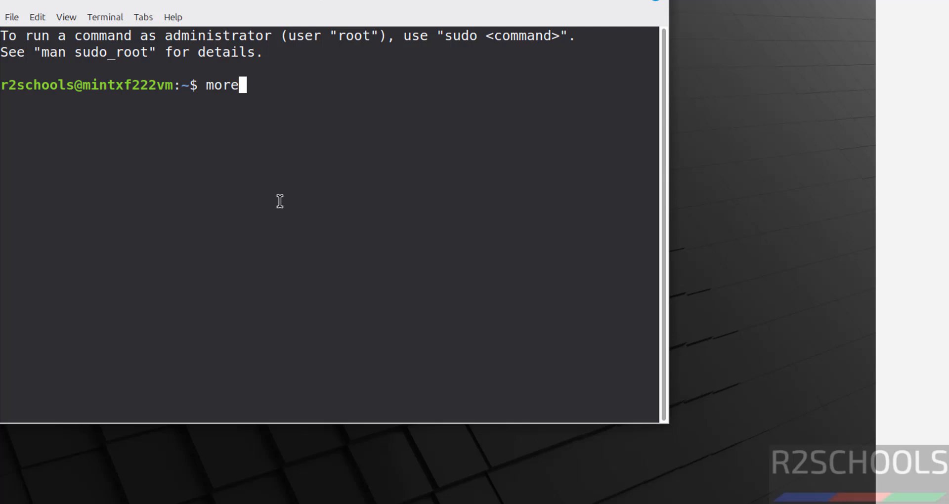
text(/etc/)
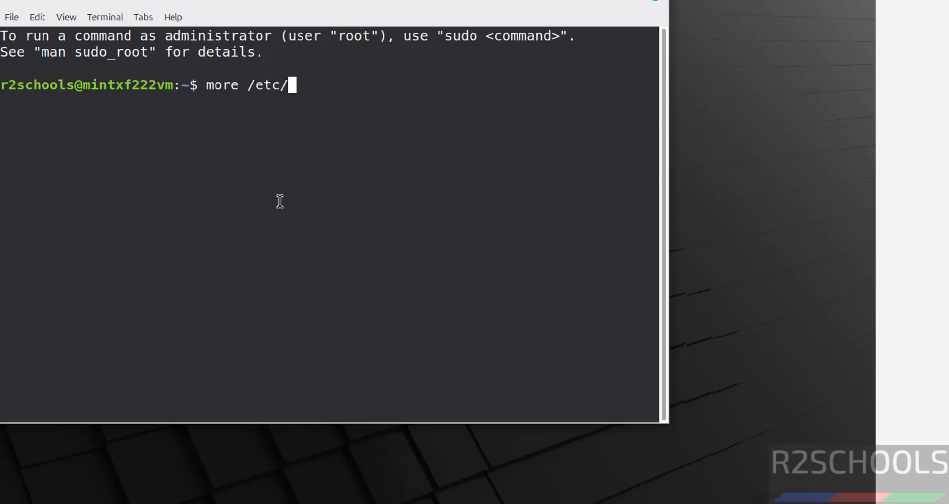
text(os-)
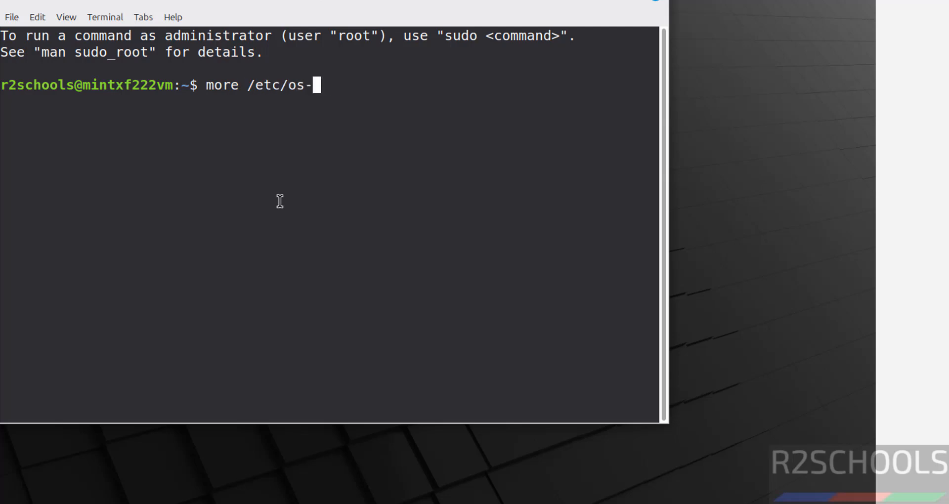
key(Return)
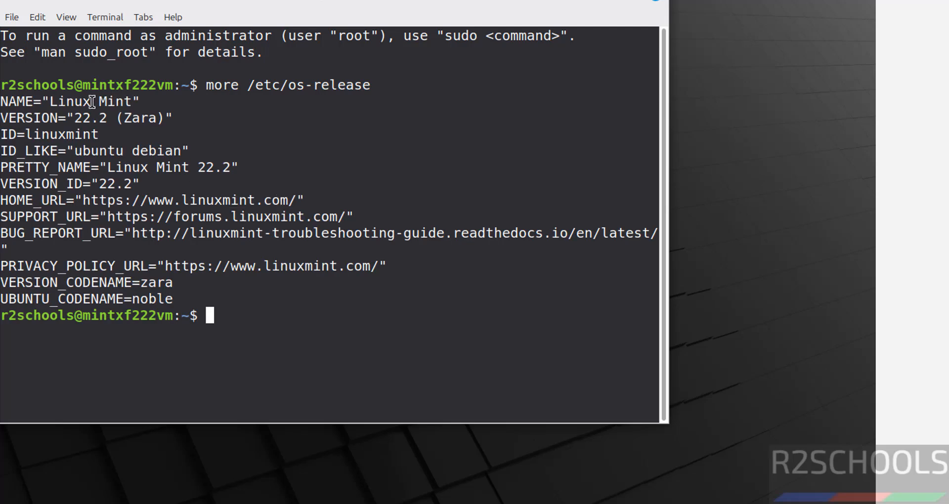
mouse_move(74, 118)
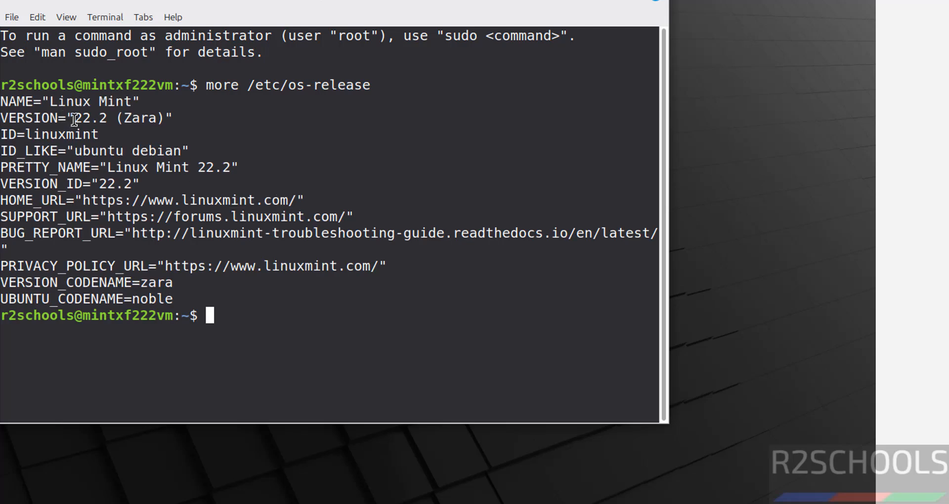
mouse_move(138, 124)
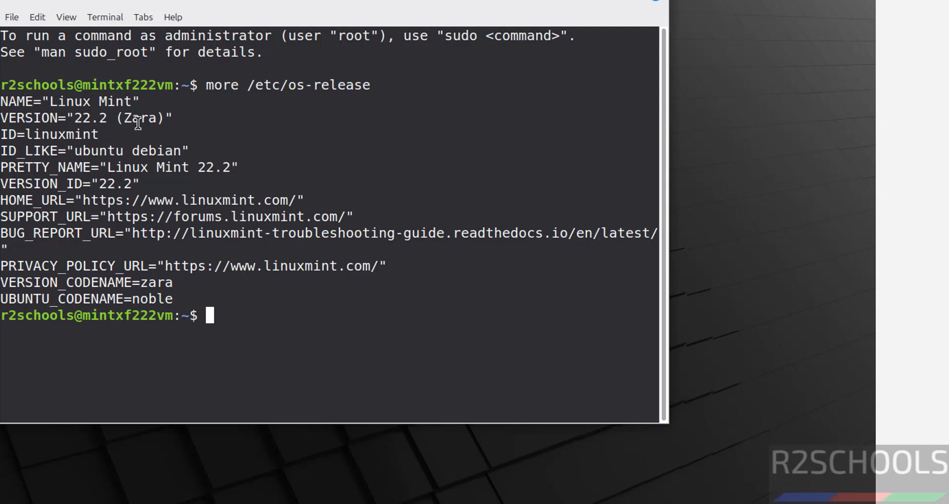
mouse_move(145, 300)
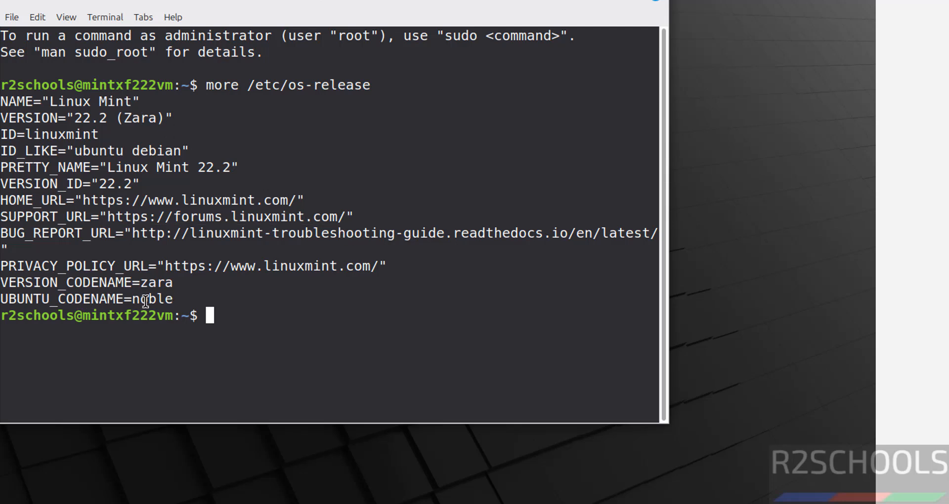
mouse_move(244, 303)
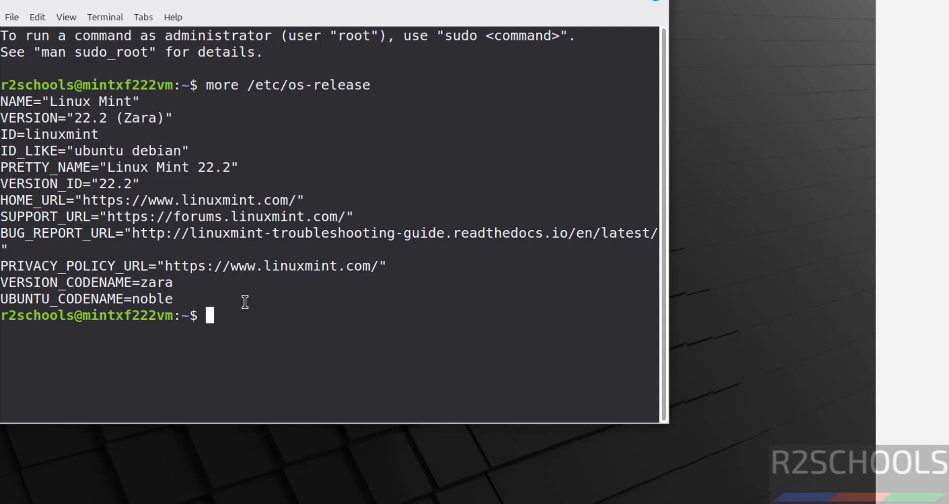
Run 'sudo apt update && sudo apt upgrade', enter the password, and confirm with y
text(sdu)
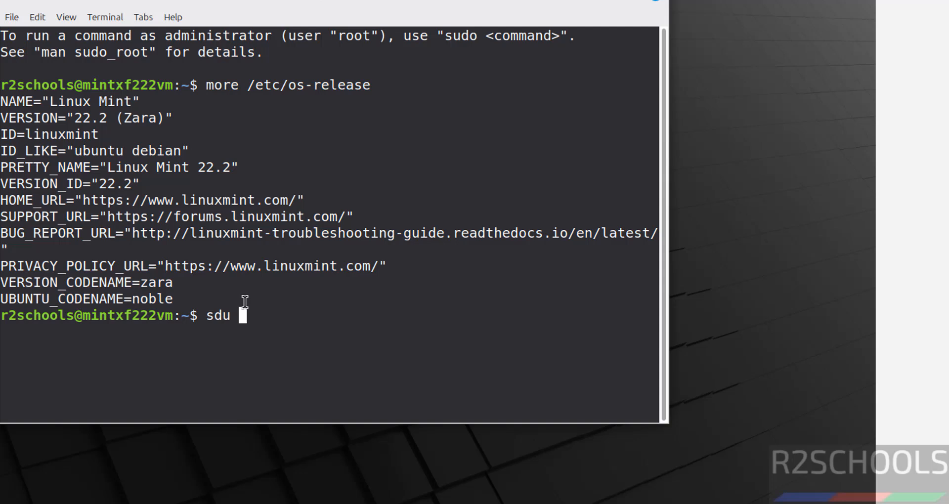
text(sudo)
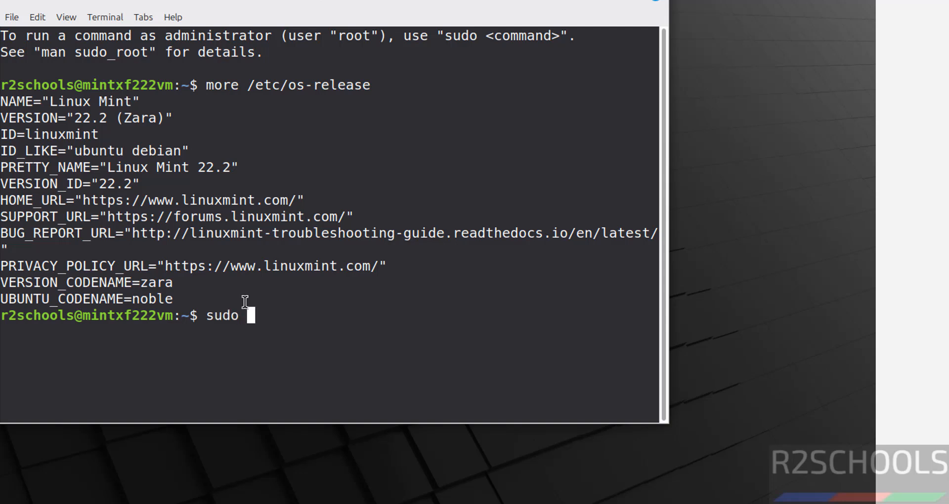
text(apt update && sudo apt upgrad)
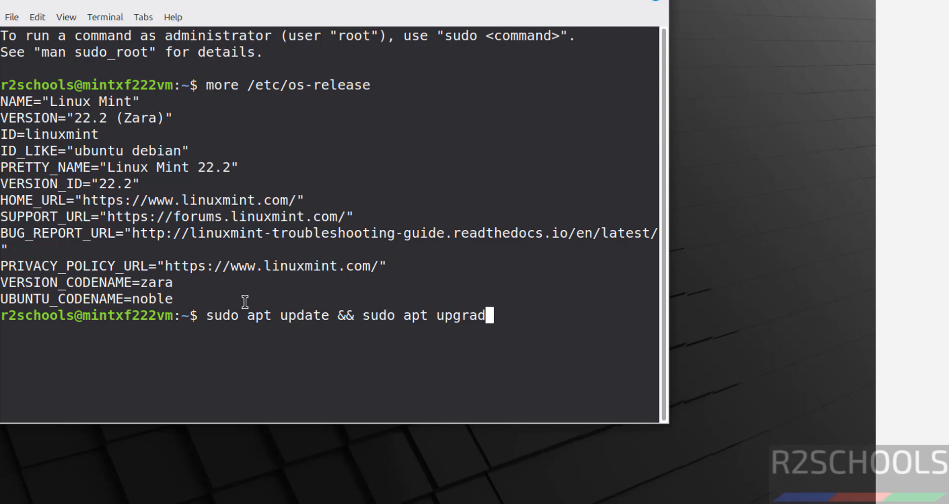
key(Return)
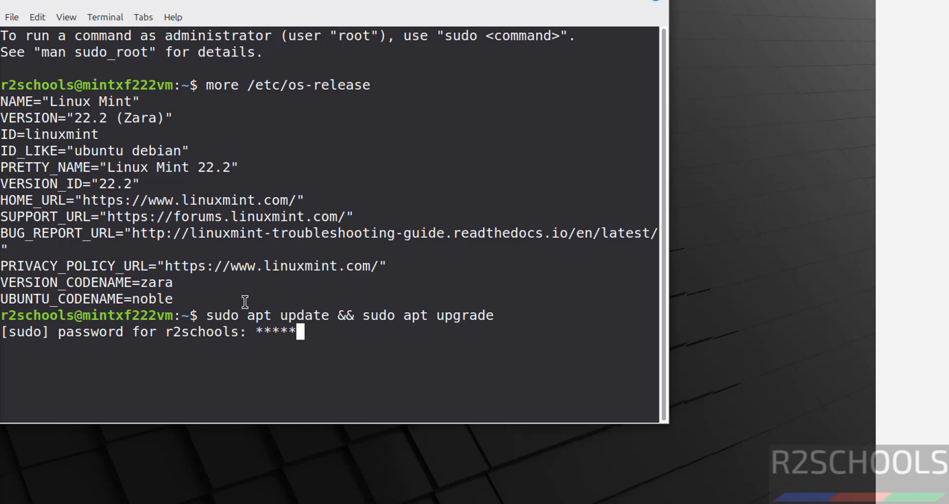
key(Return)
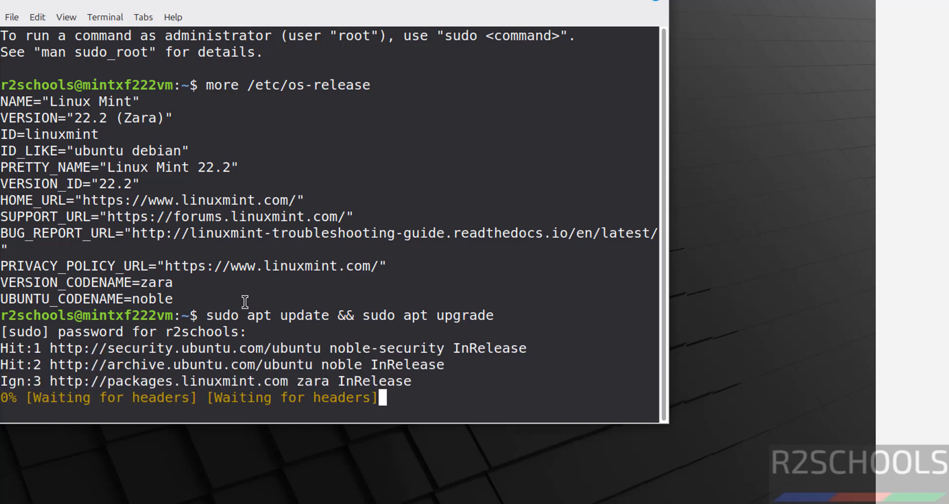
text(you want to continue? [Y/n] y)
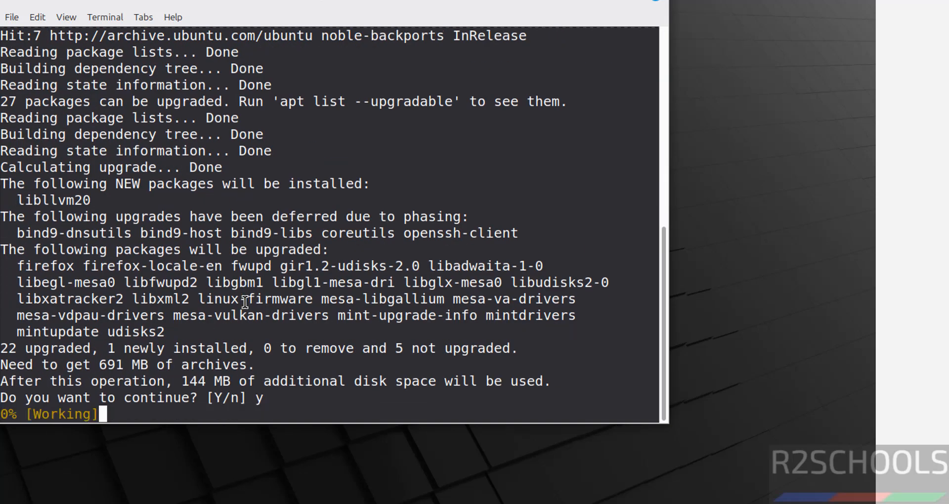